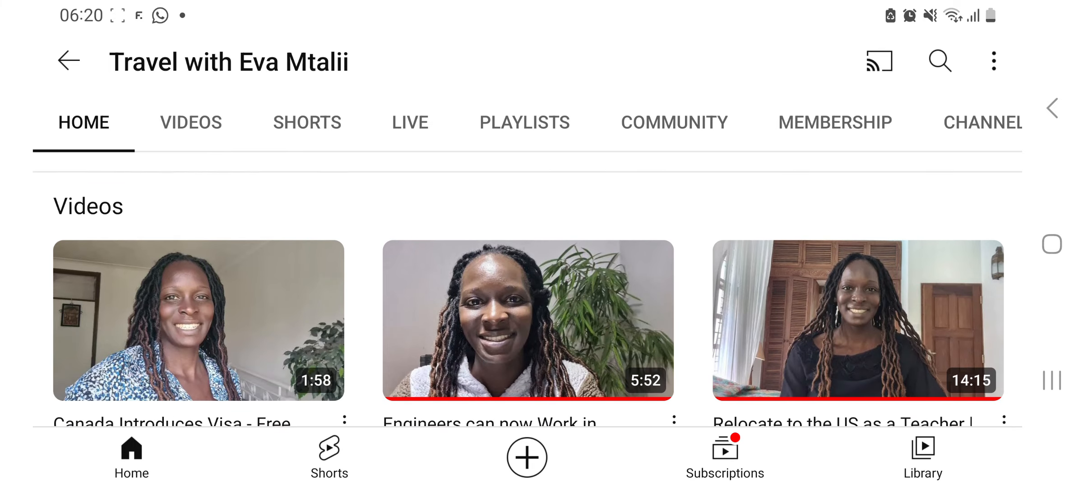
Step: Scroll the home page to 'Resources tailored to your needs' and open 'Foreign candidates from outside Canada'
scroll("down", 3)
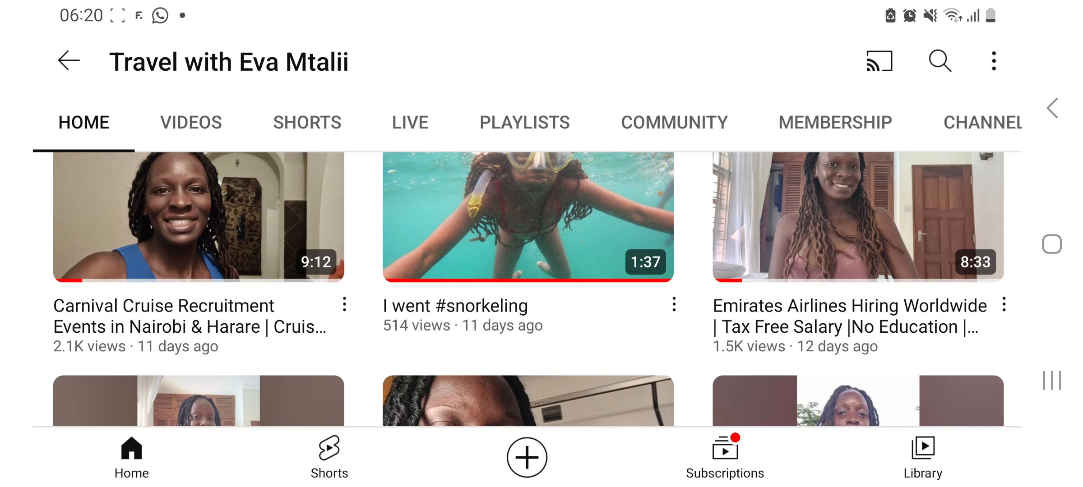
scroll("down", 3)
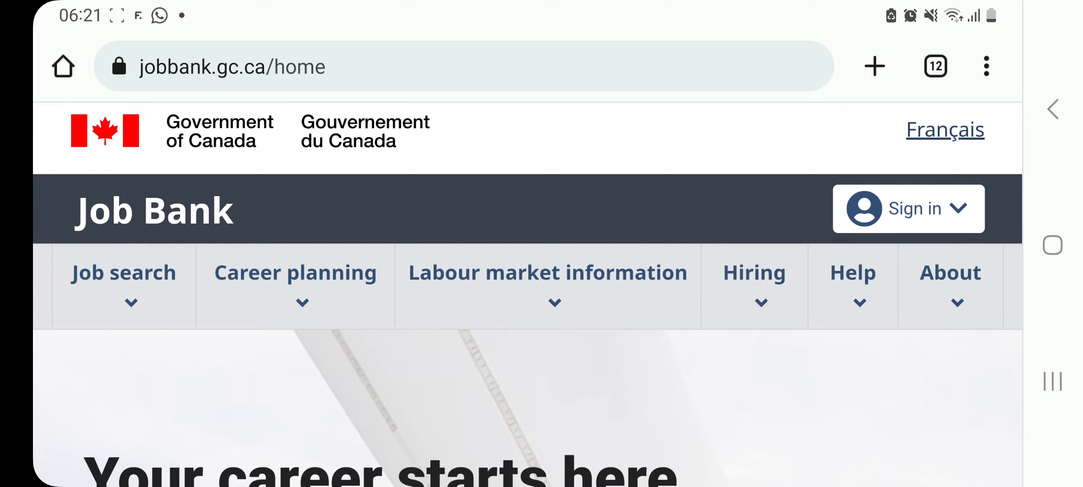
scroll("down", 3)
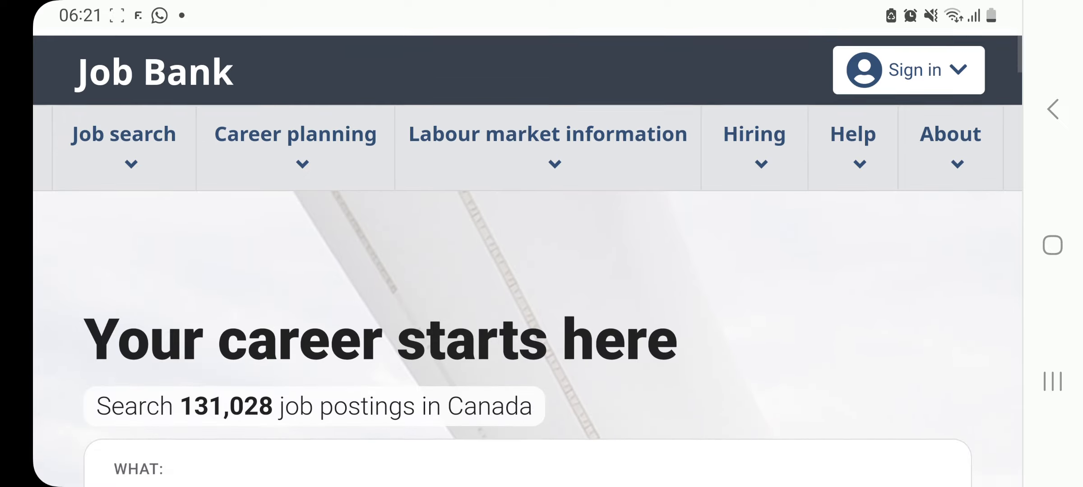
scroll("down", 3)
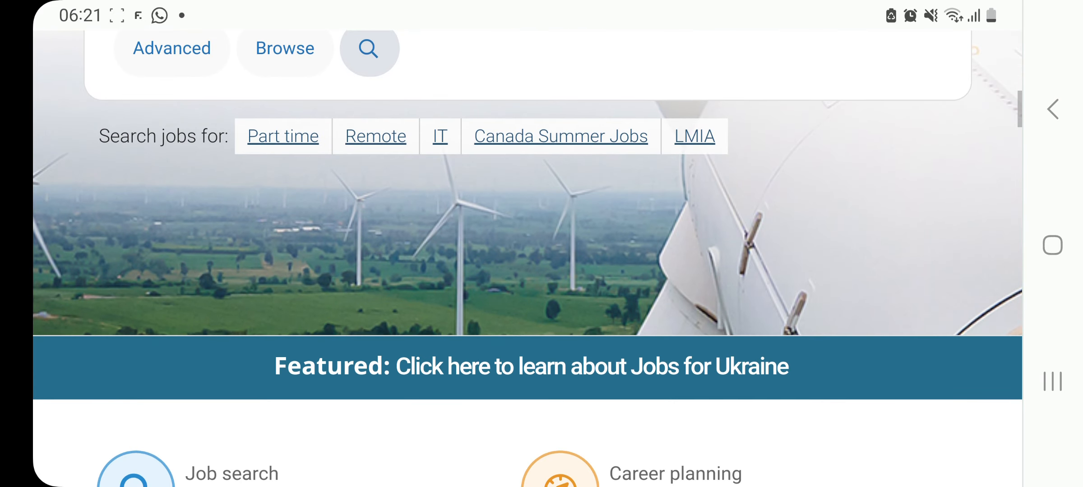
scroll("down", 3)
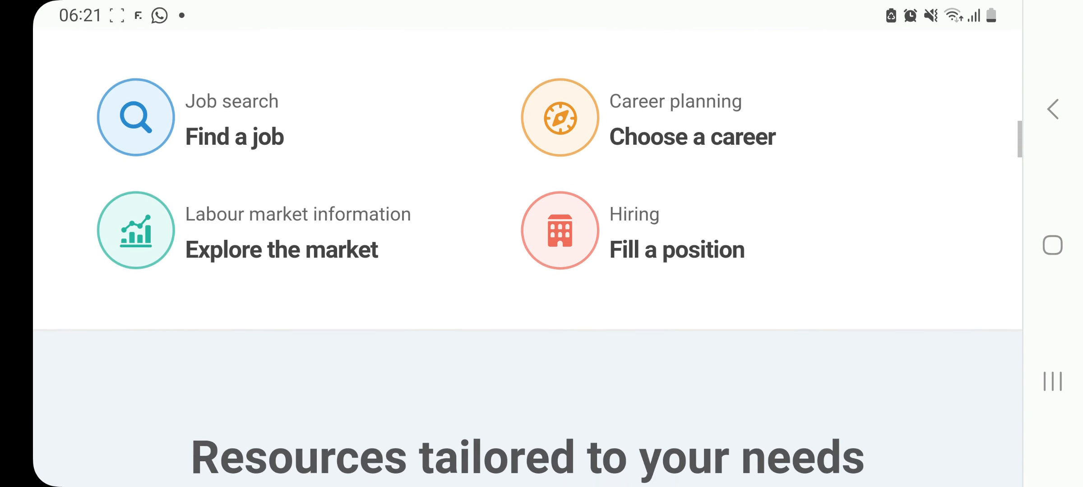
scroll("down", 3)
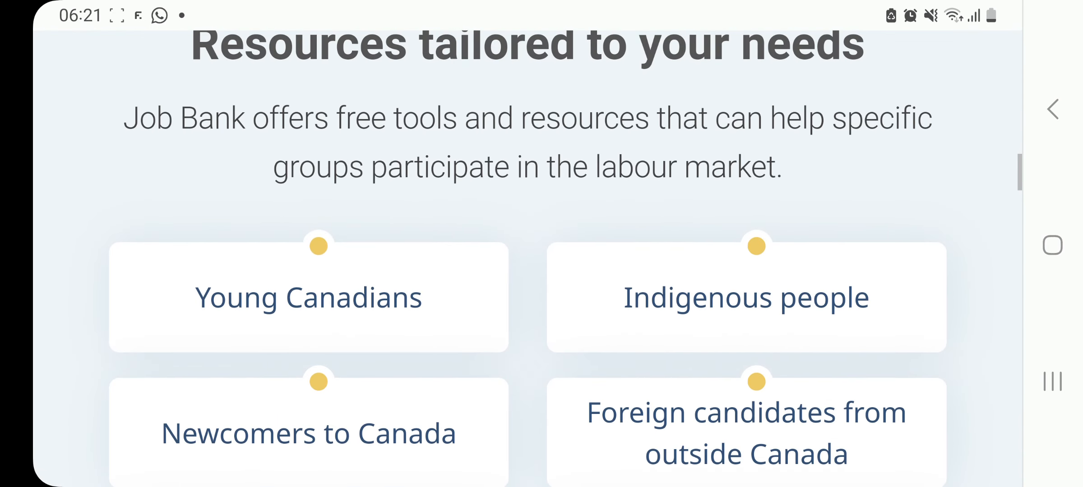
scroll("down", 3)
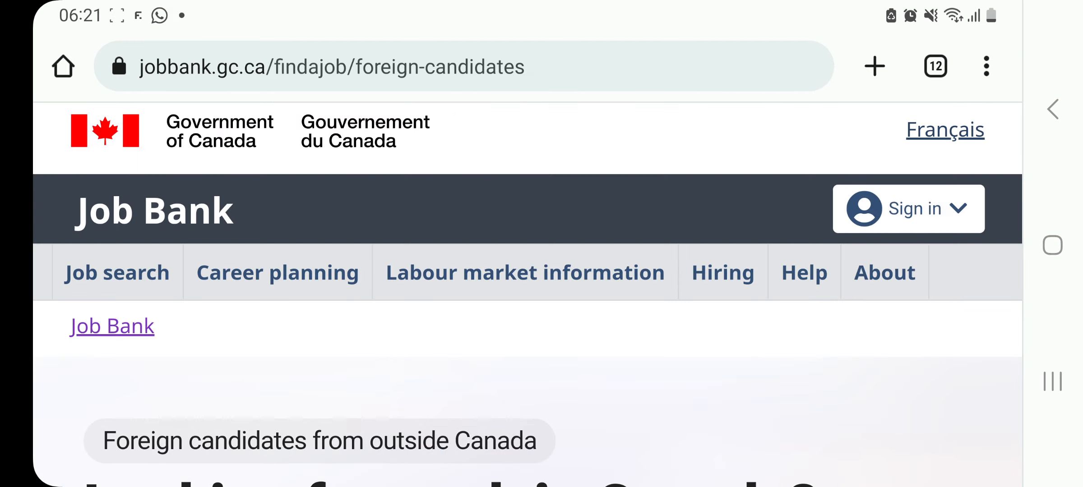
Step: Search jobs open to international candidates and open the Bach Dang II Crab Fishing shellfish labourer posting
scroll("down", 3)
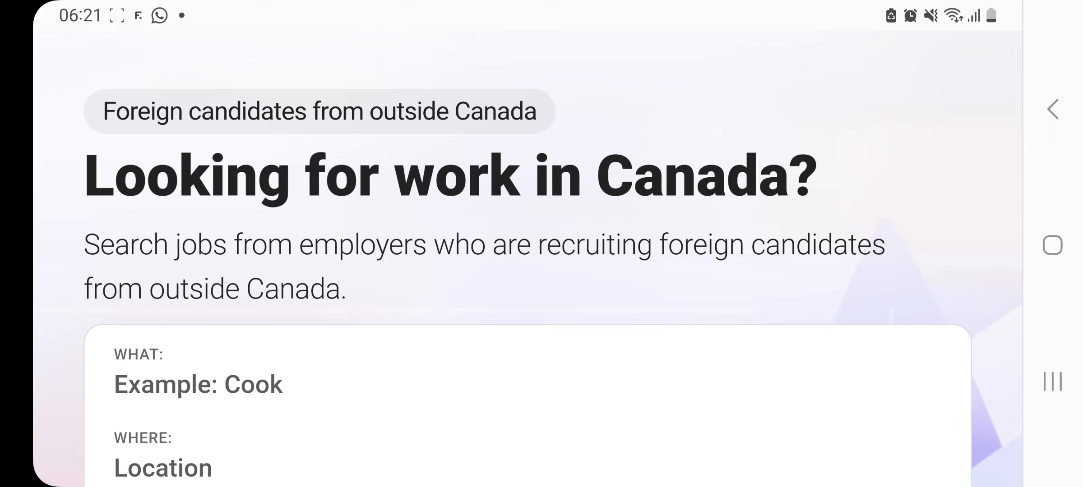
scroll("down", 3)
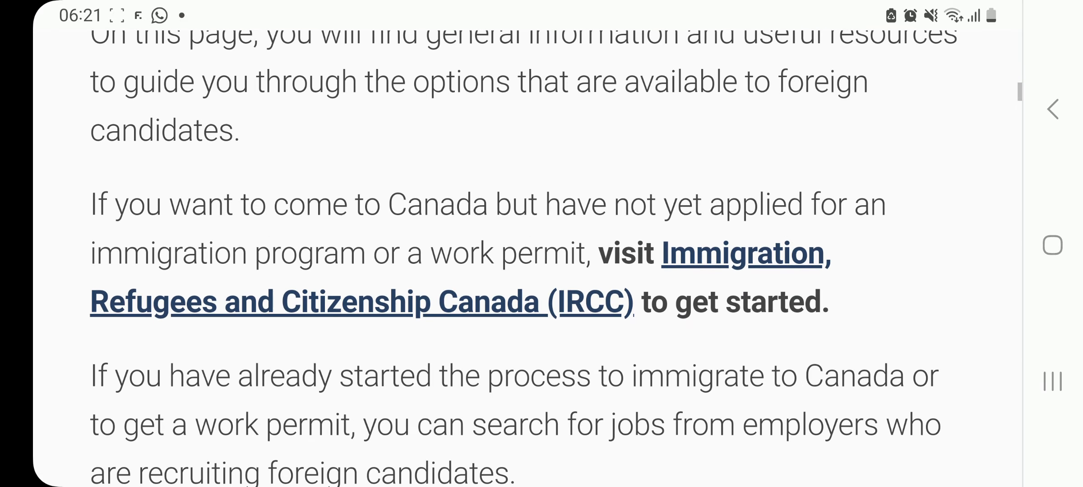
scroll("down", 3)
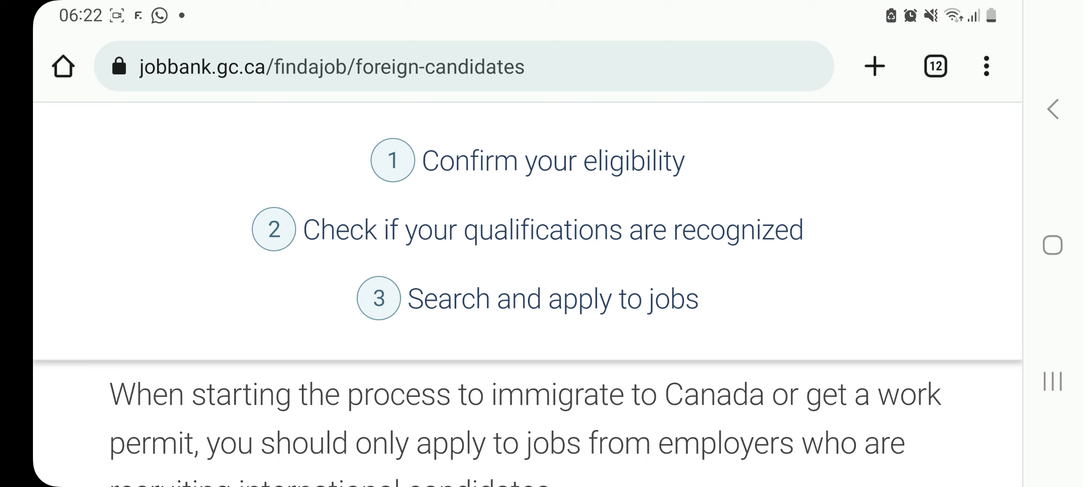
scroll("down", 3)
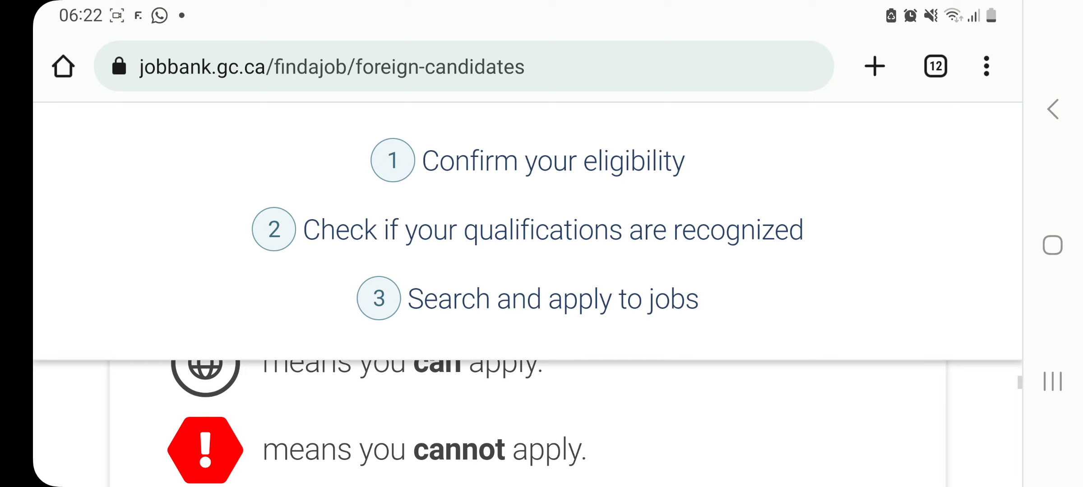
scroll("down", 3)
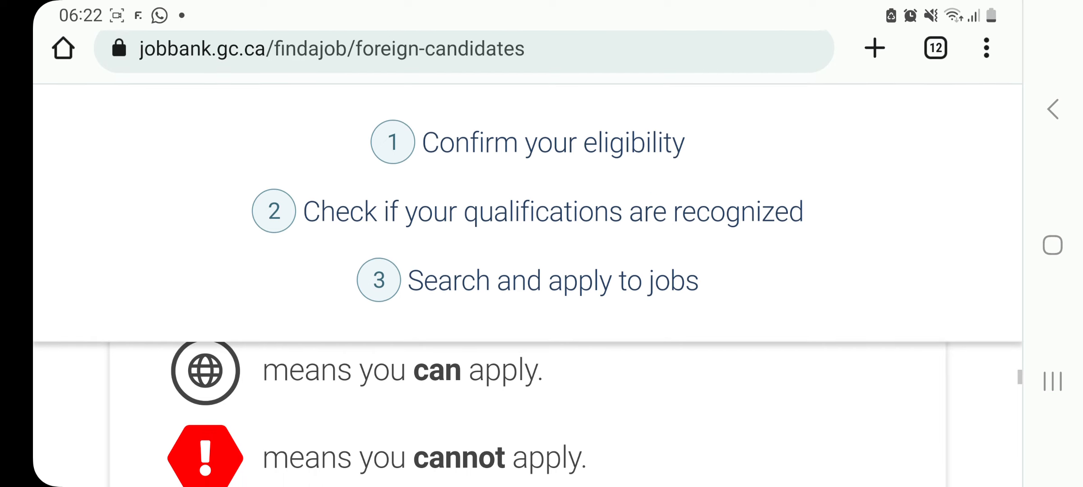
scroll("down", 3)
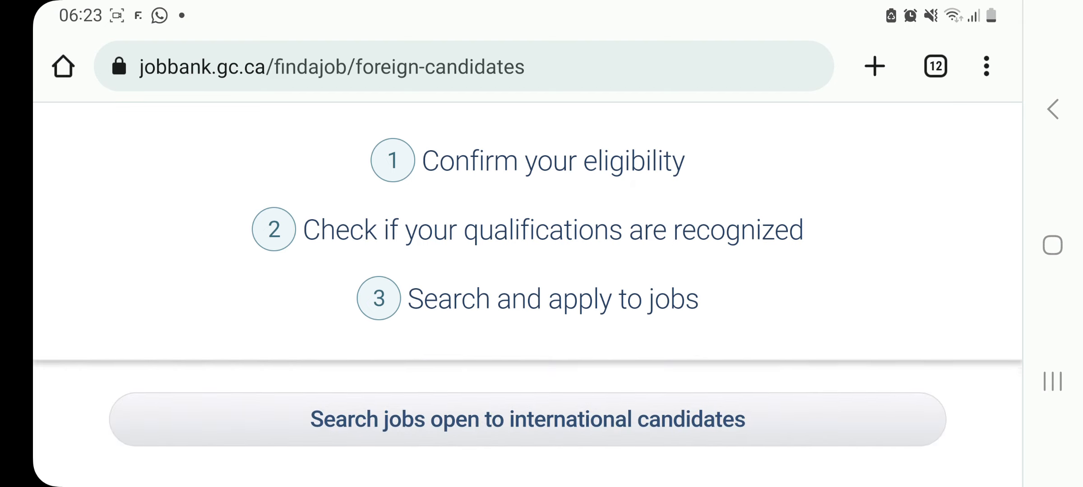
scroll("down", 3)
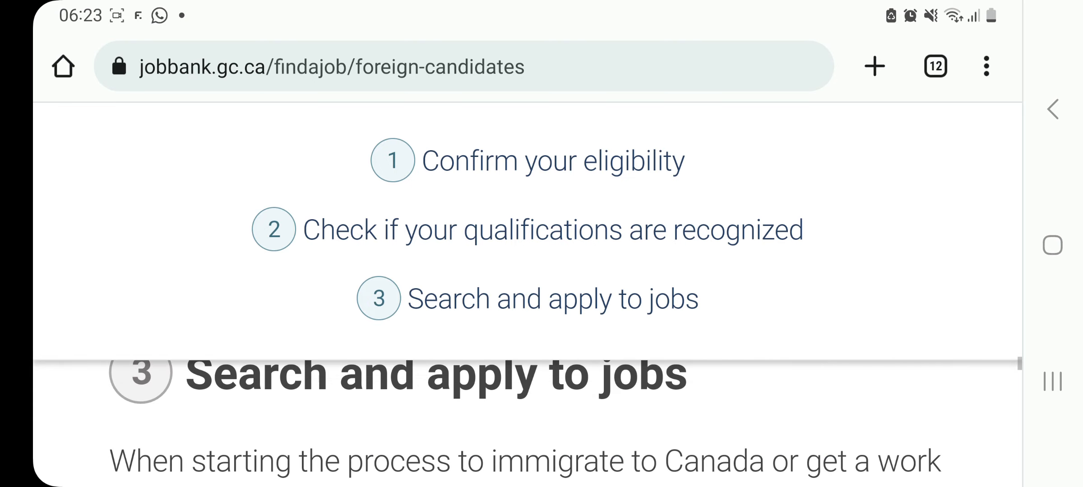
scroll("down", 3)
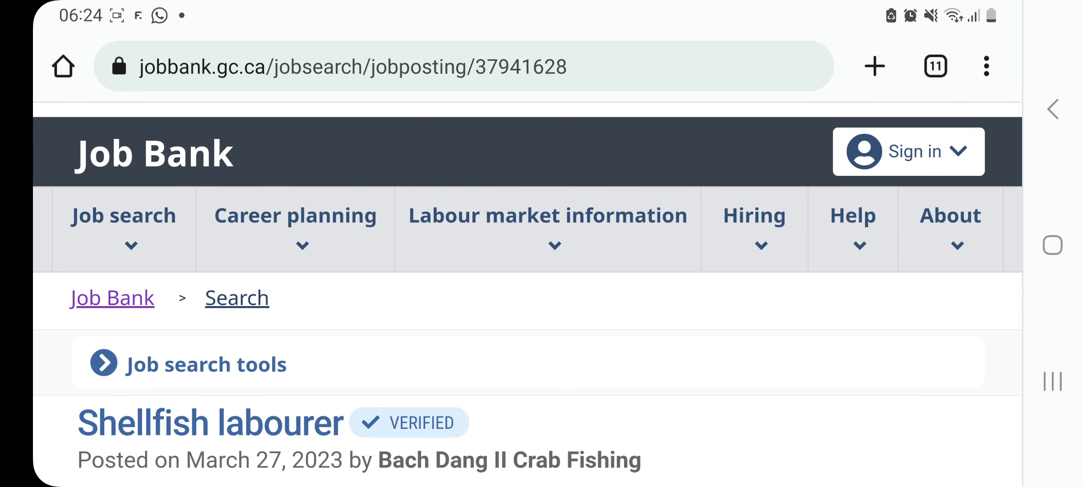
Step: Read the shellfish labourer posting down to 'Who can apply to this job?', accepting candidates without permits
scroll("down", 3)
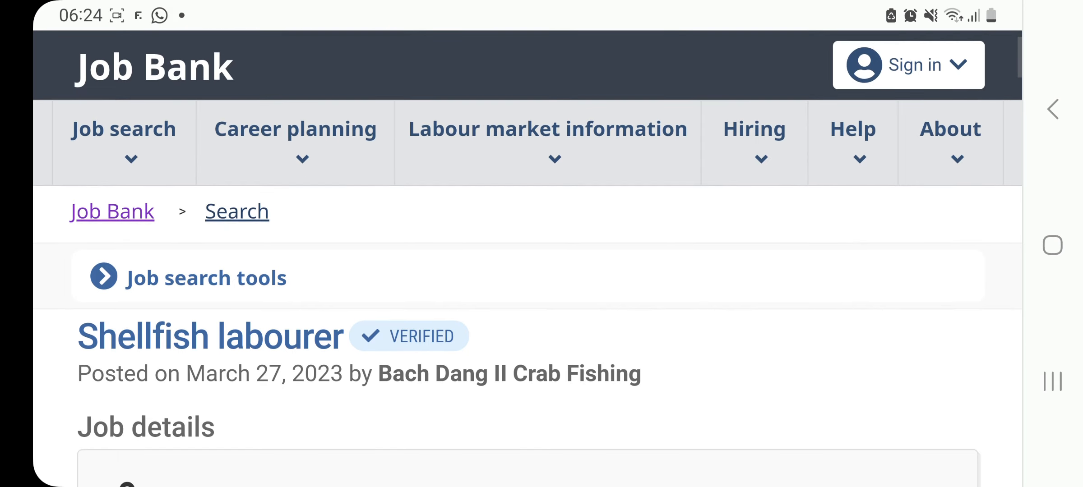
scroll("down", 3)
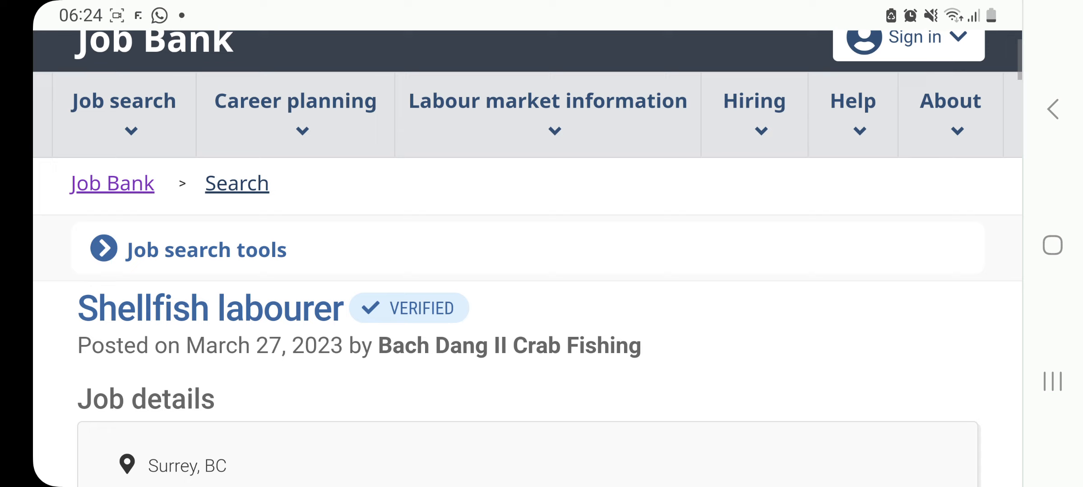
scroll("down", 3)
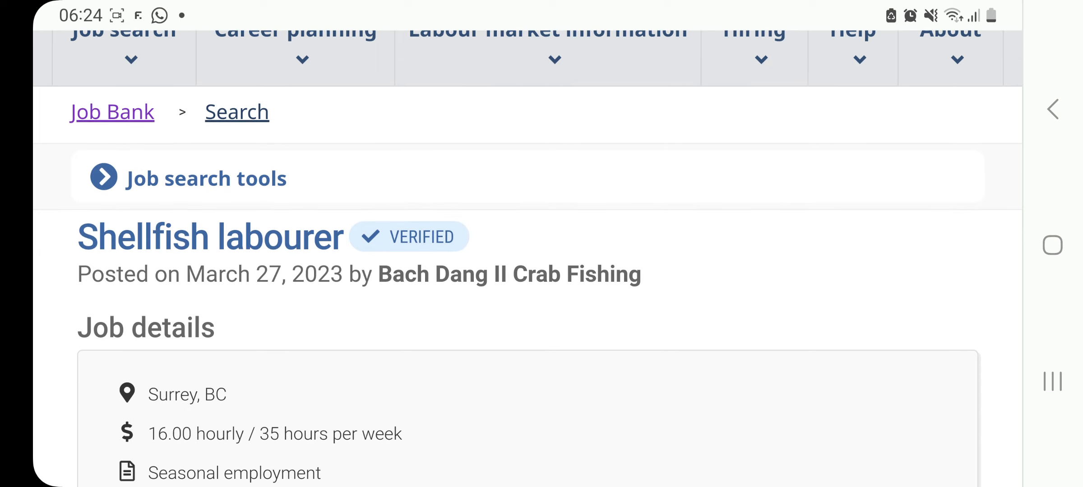
scroll("down", 3)
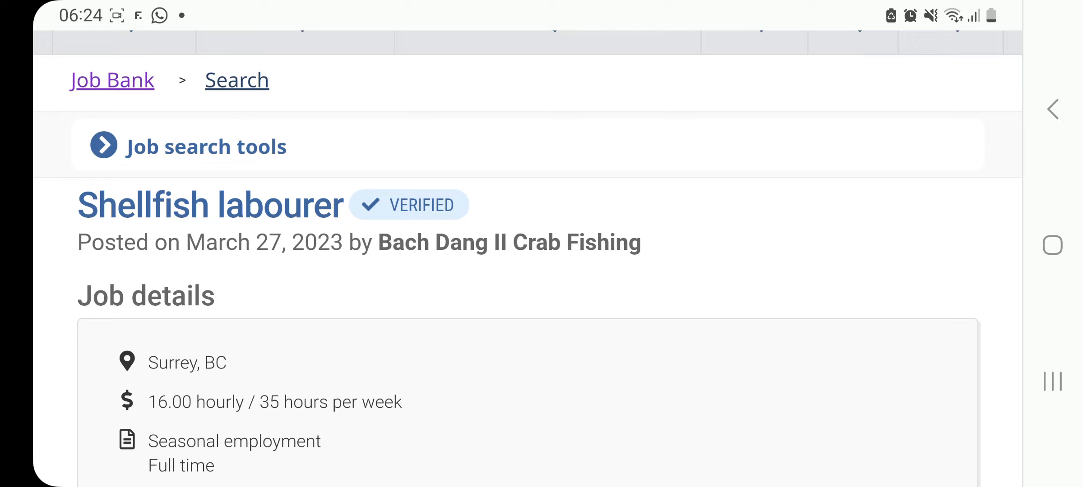
scroll("down", 3)
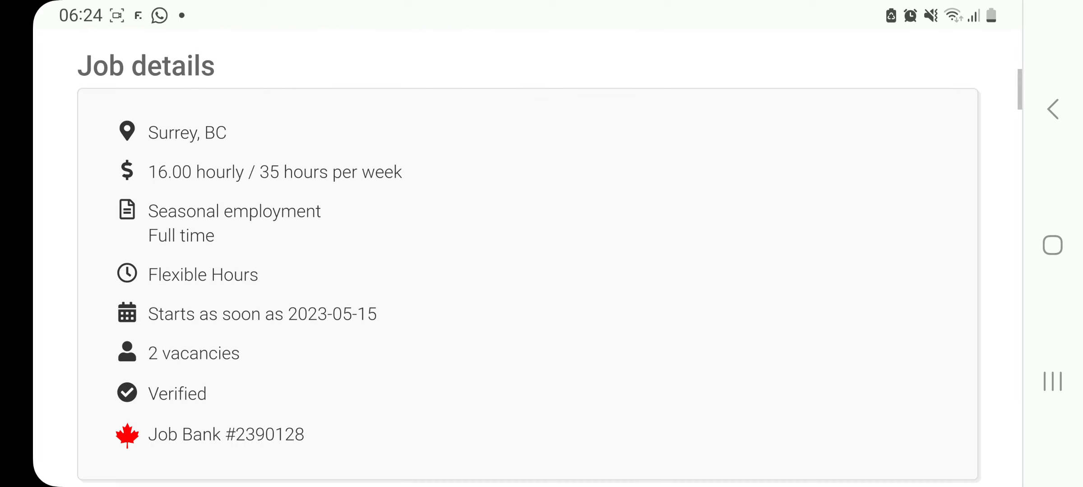
scroll("down", 3)
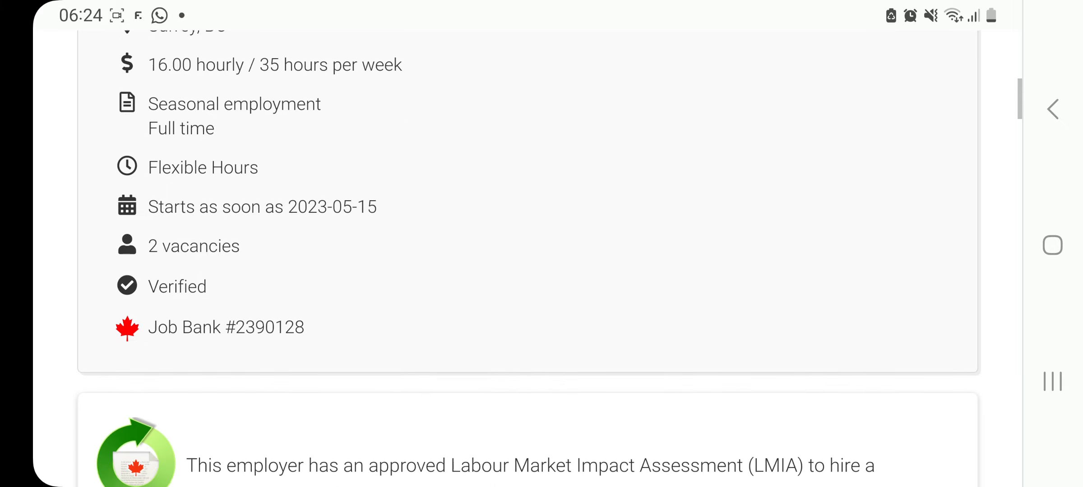
scroll("down", 3)
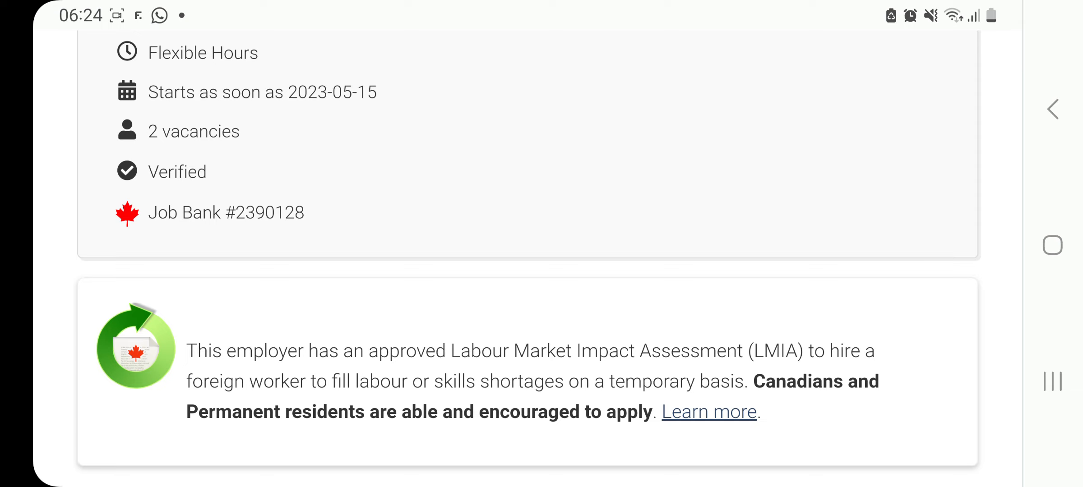
scroll("down", 3)
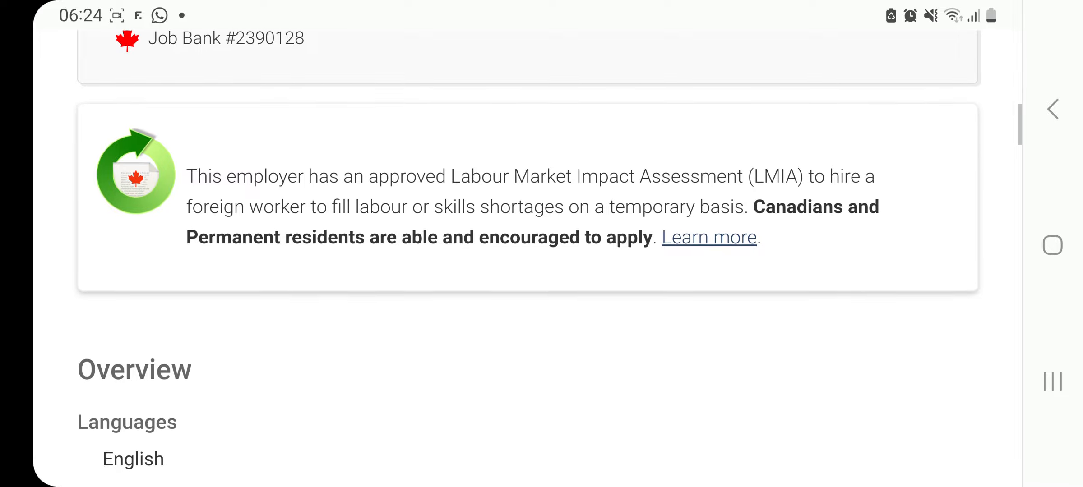
scroll("down", 3)
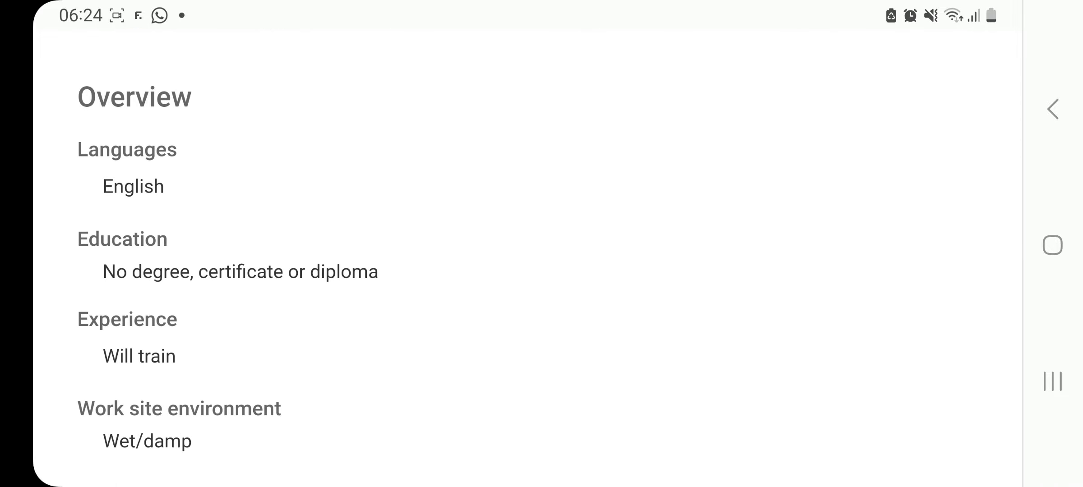
scroll("down", 3)
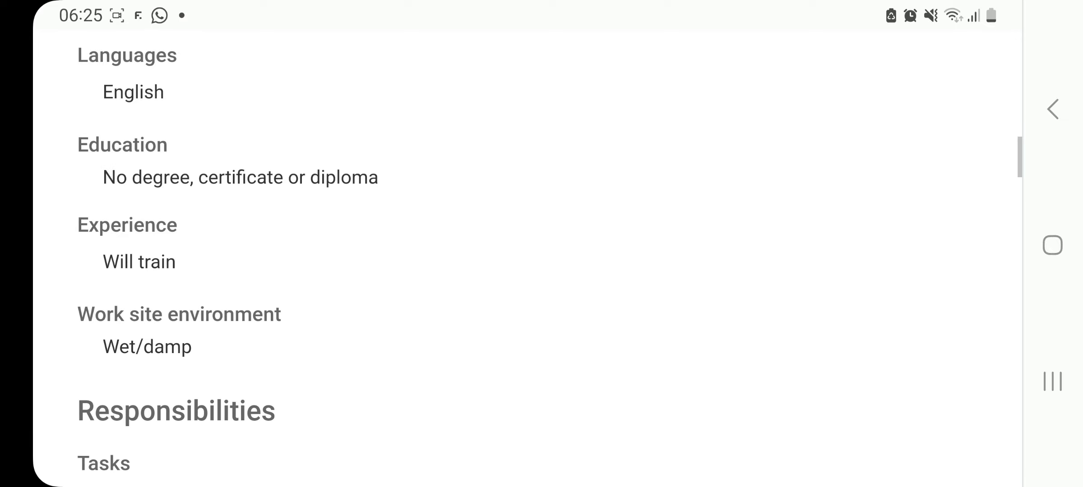
scroll("down", 3)
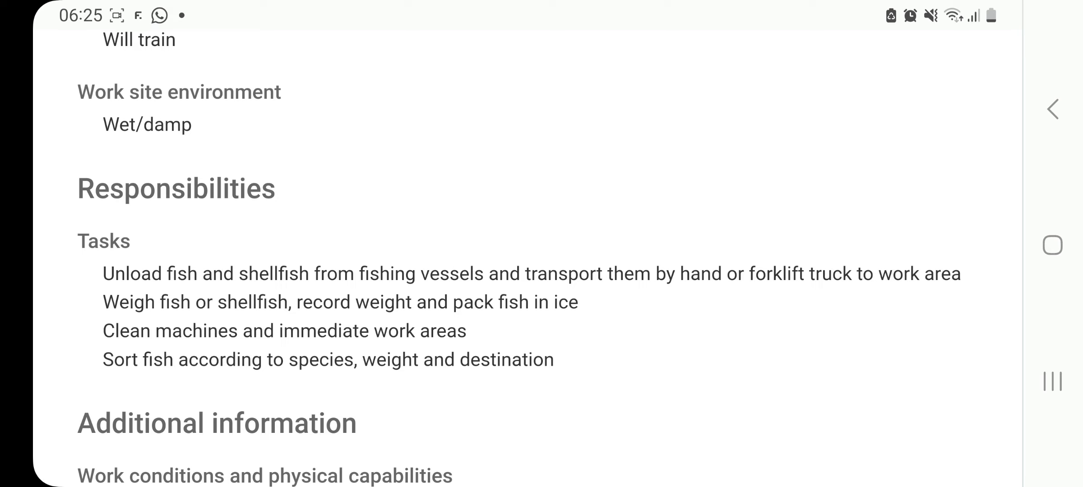
scroll("down", 3)
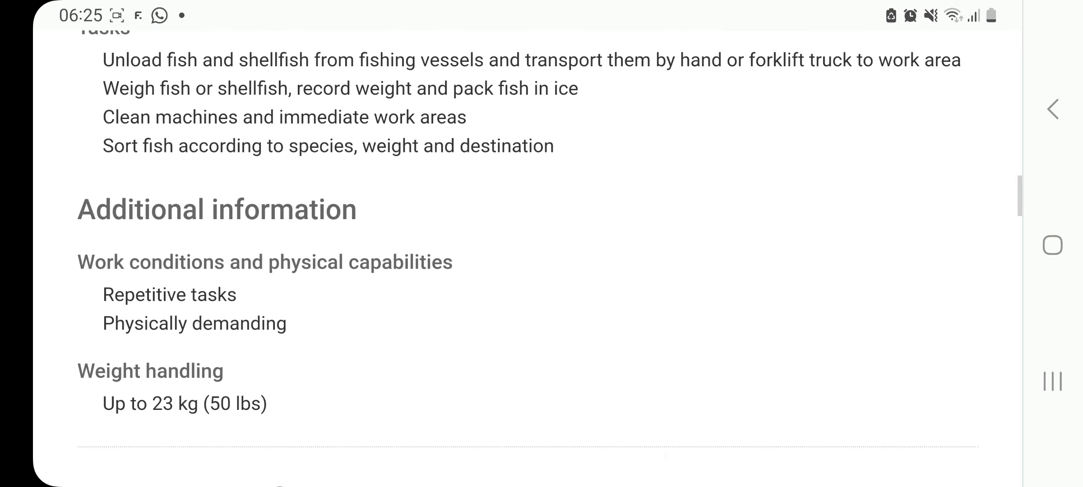
scroll("down", 3)
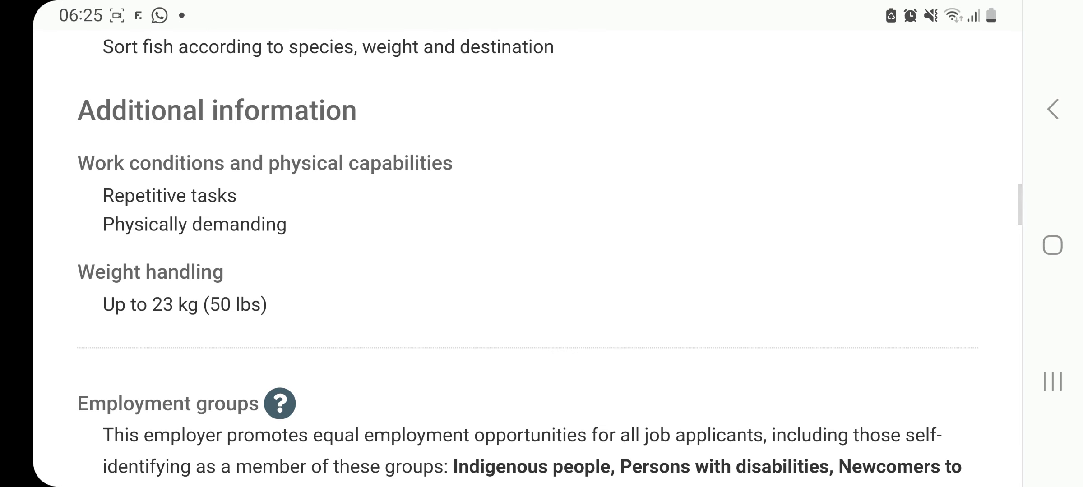
scroll("down", 3)
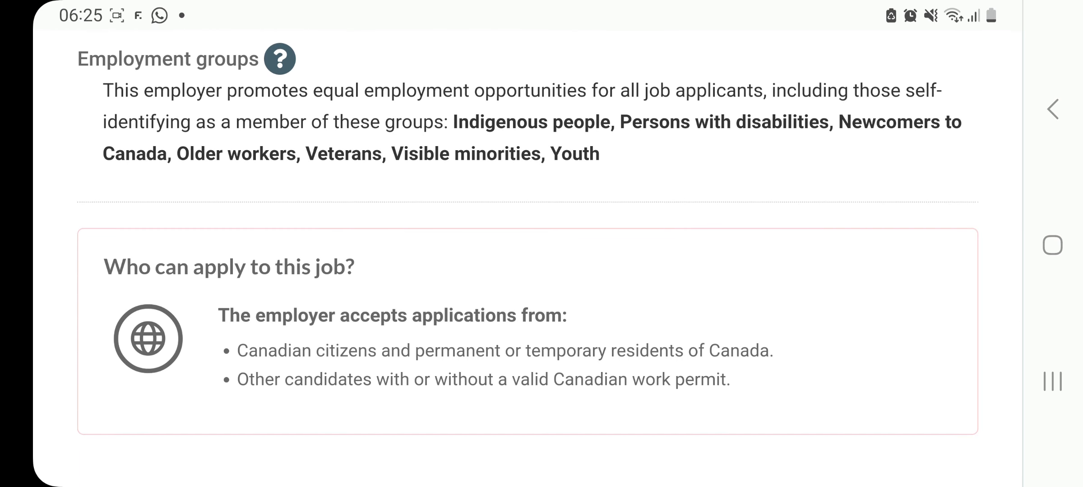
scroll("down", 3)
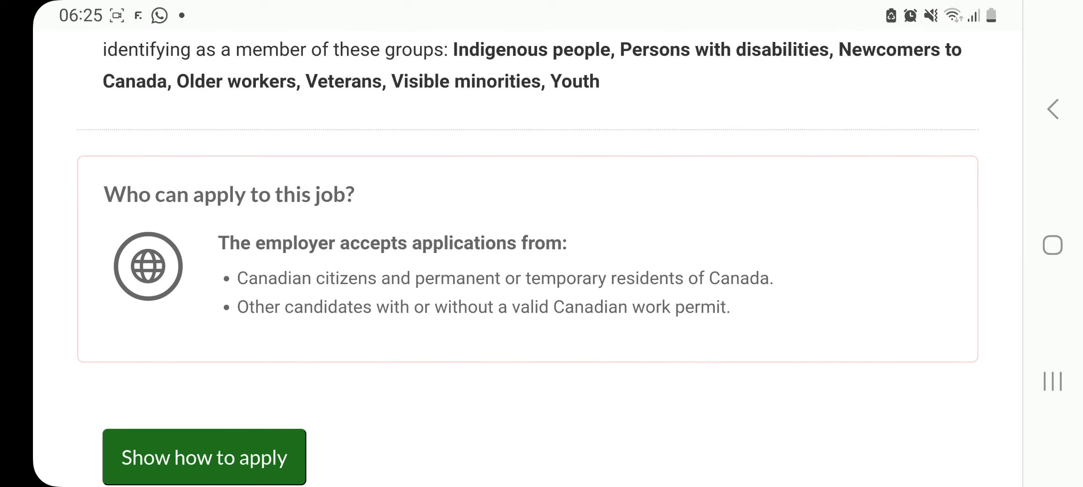
scroll("down", 3)
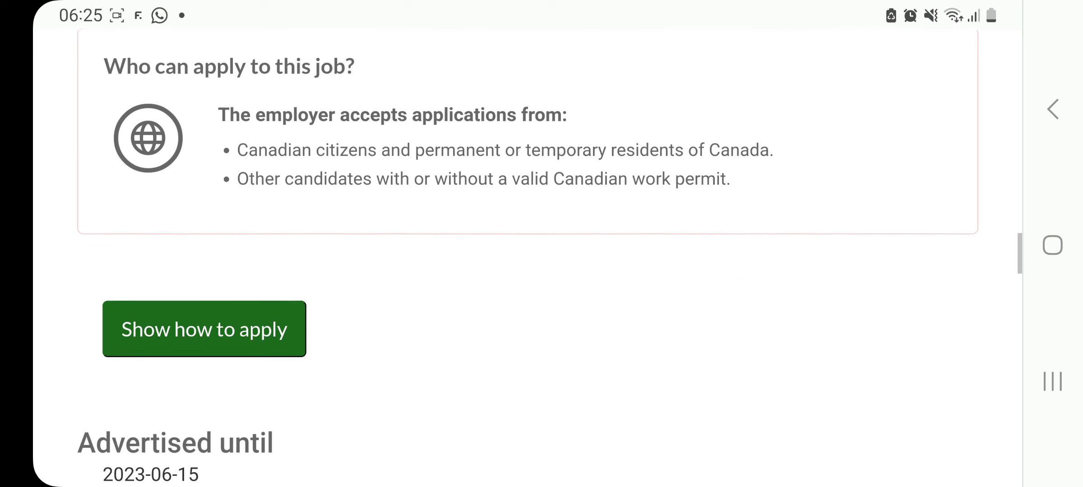
Step: Show the shellfish labourer posting's email application contact
left_click(205, 330)
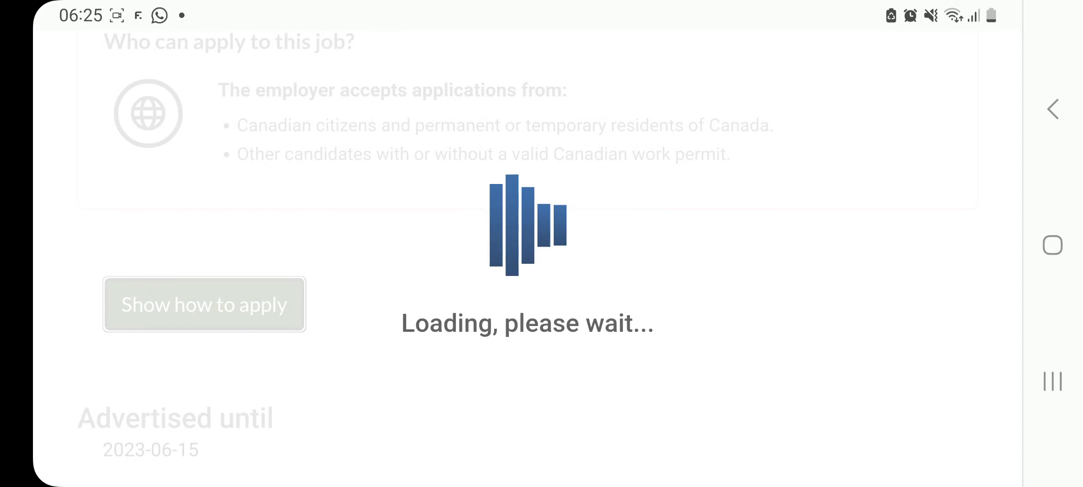
left_click(204, 305)
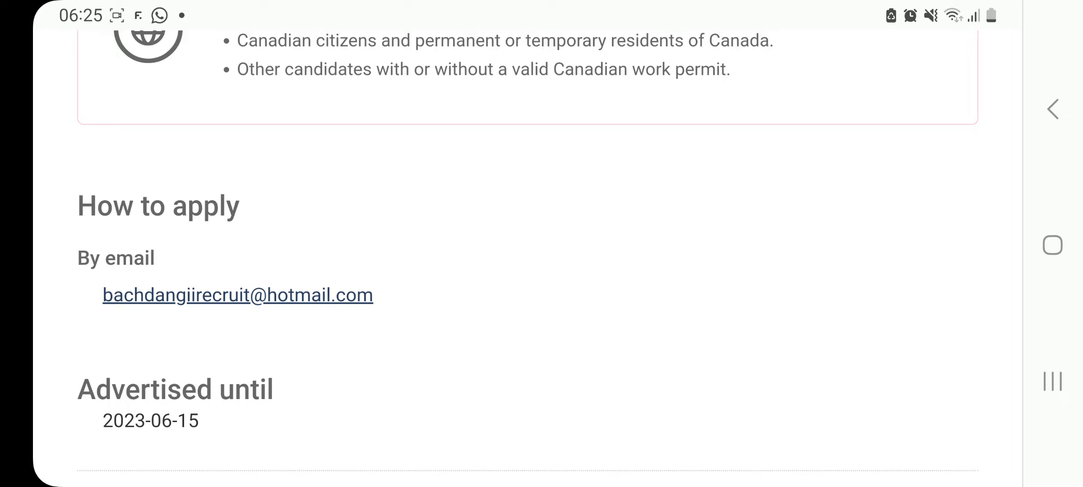
scroll("down", 3)
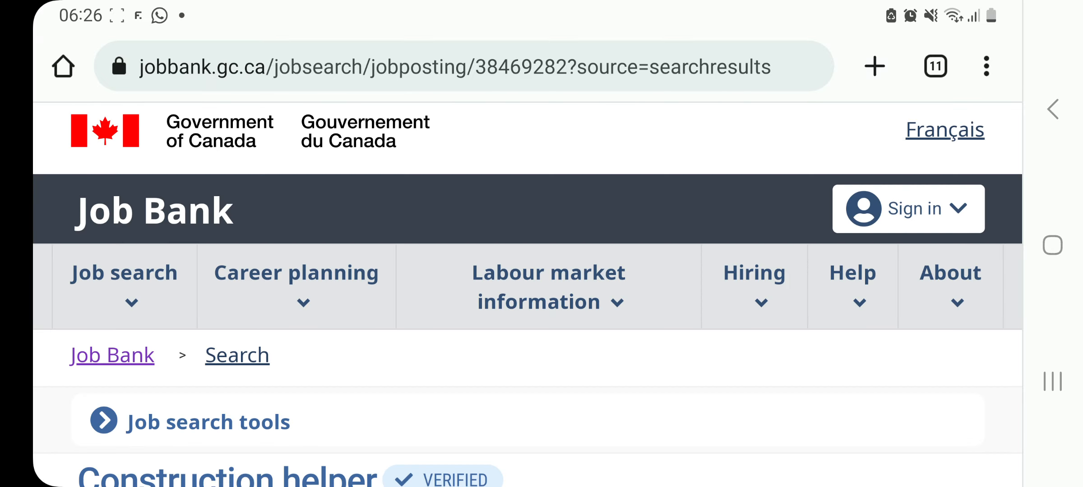
Step: Read the Surrey, BC Construction helper posting's job details and tasks
scroll("down", 3)
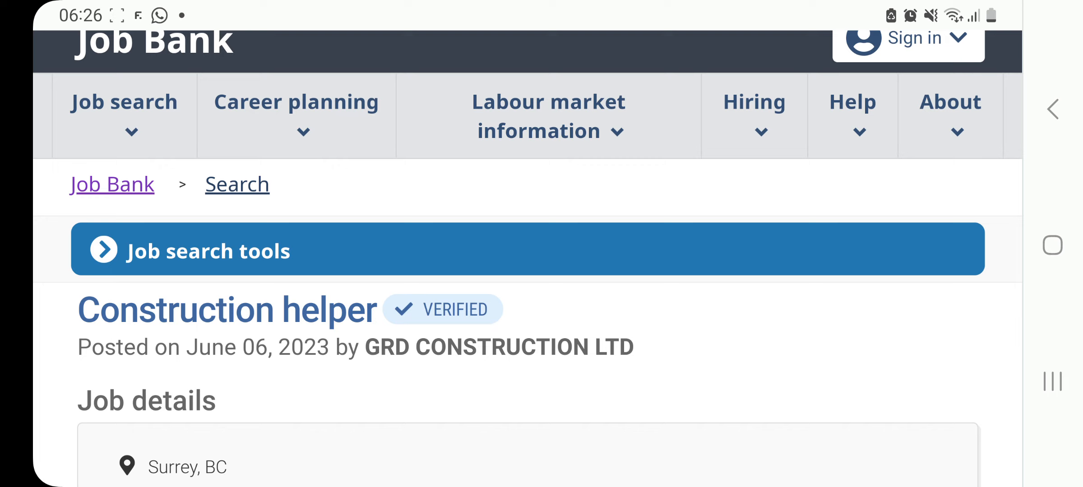
scroll("down", 3)
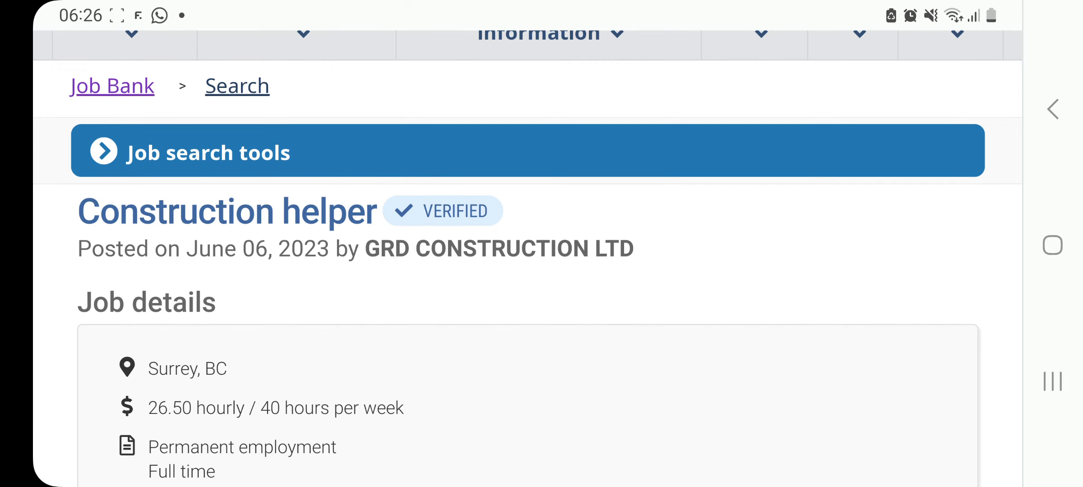
scroll("down", 3)
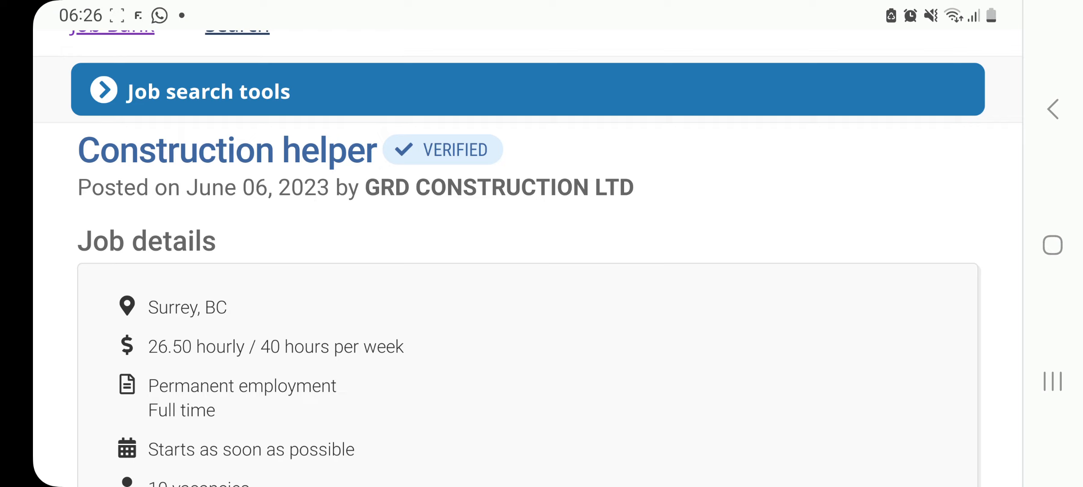
scroll("down", 3)
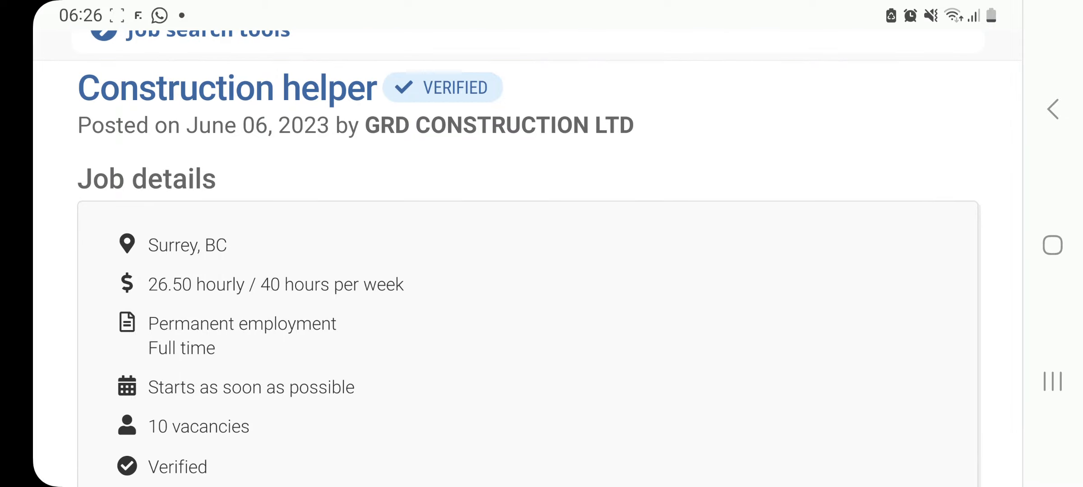
scroll("down", 3)
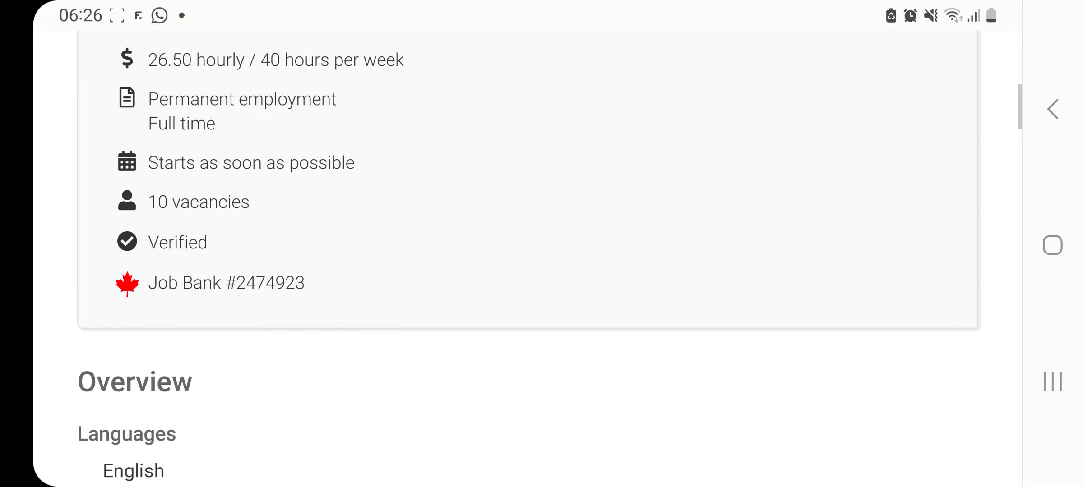
scroll("down", 3)
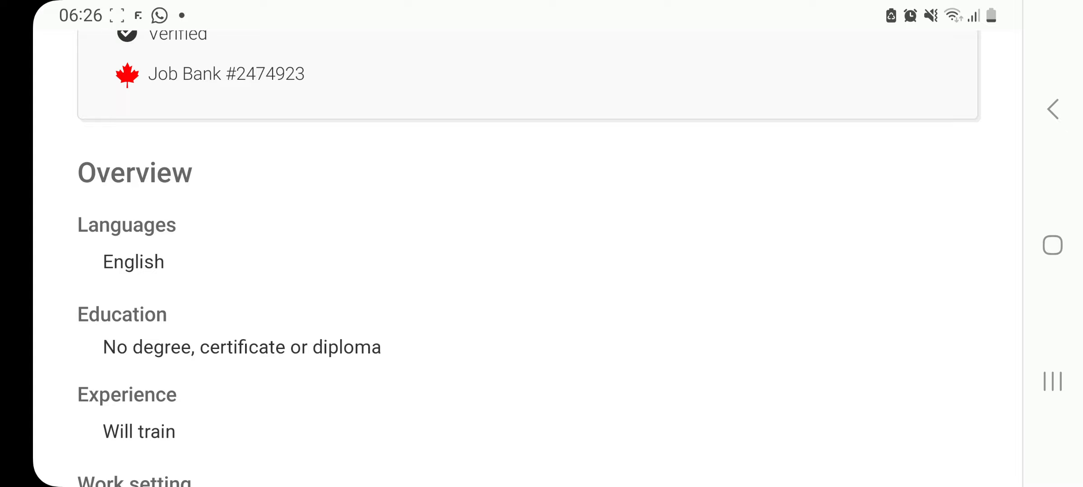
scroll("down", 3)
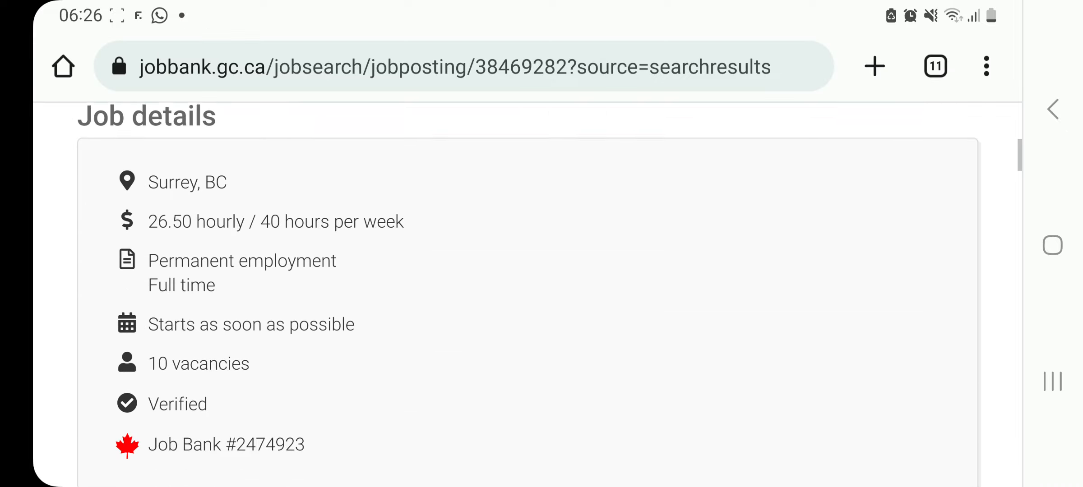
scroll("down", 3)
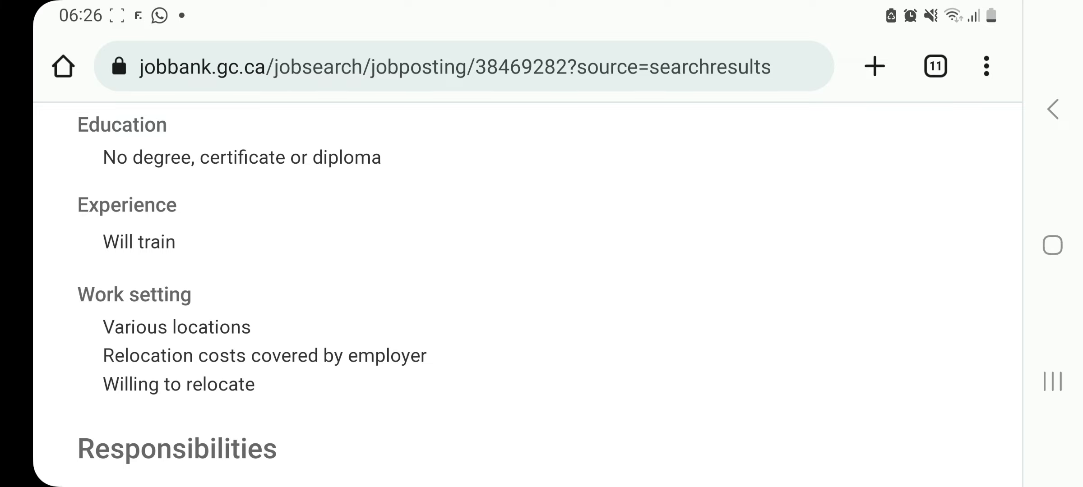
scroll("down", 3)
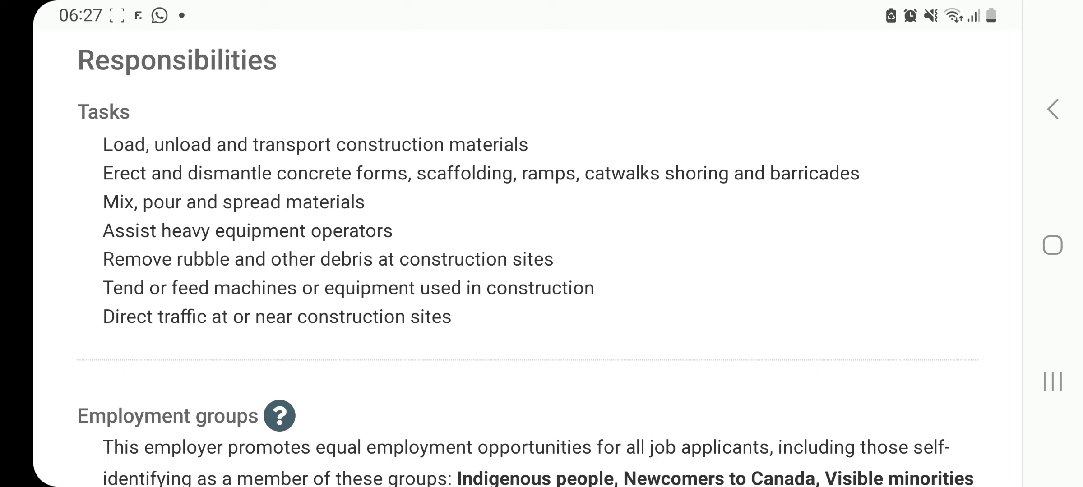
scroll("down", 3)
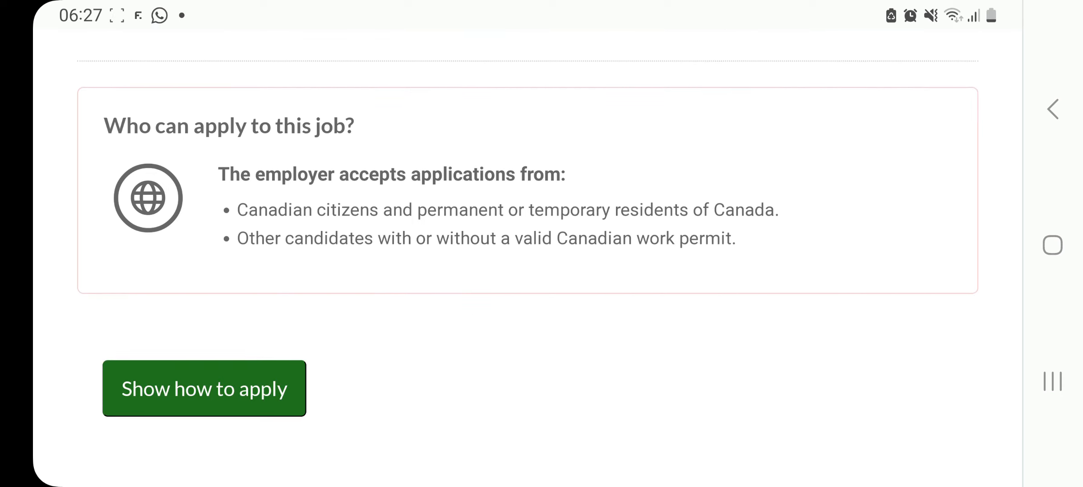
Step: Reveal the Construction helper posting's email application contact
left_click(204, 388)
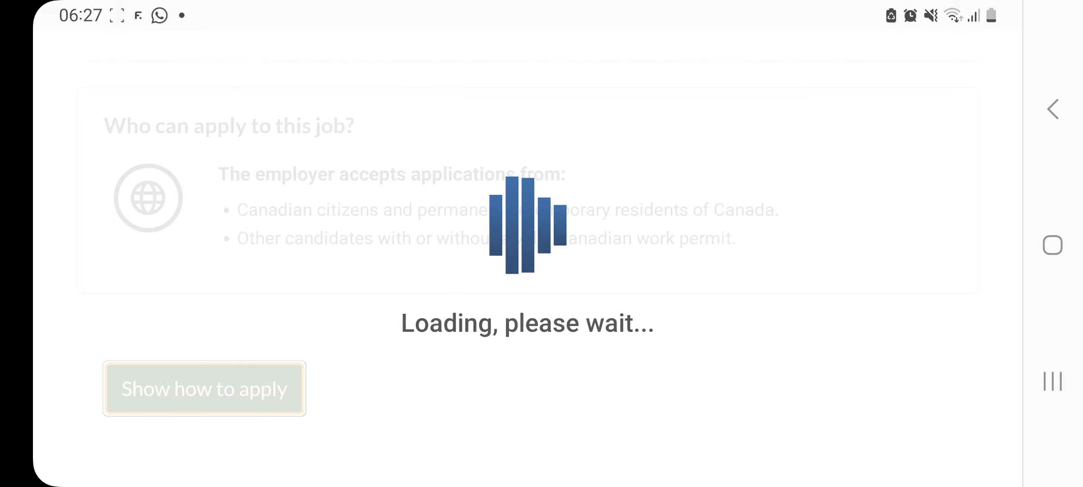
left_click(204, 388)
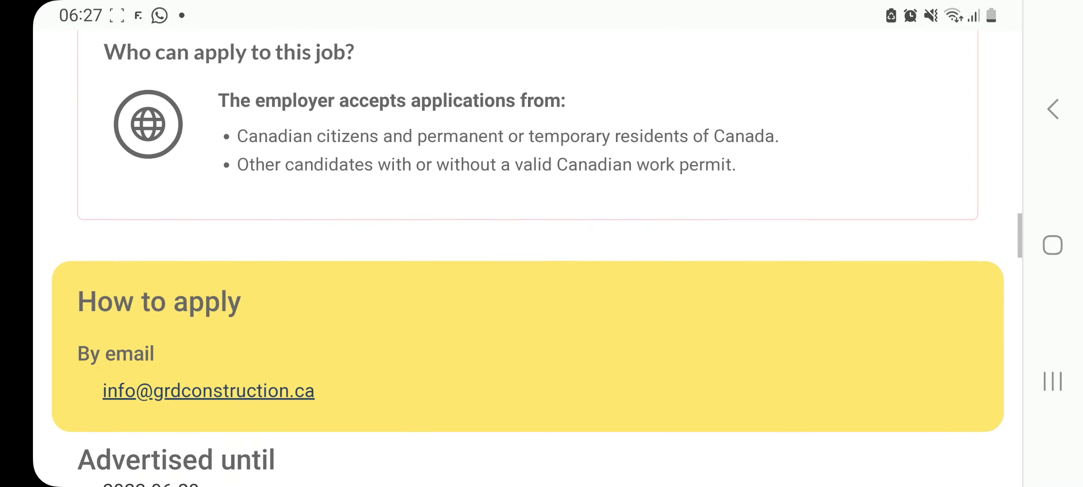
scroll("down", 3)
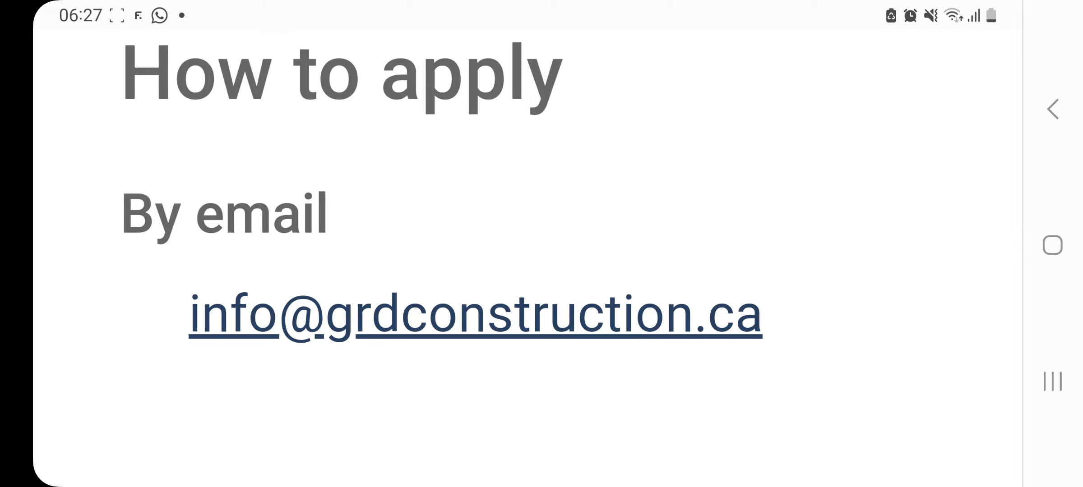
scroll("down", 3)
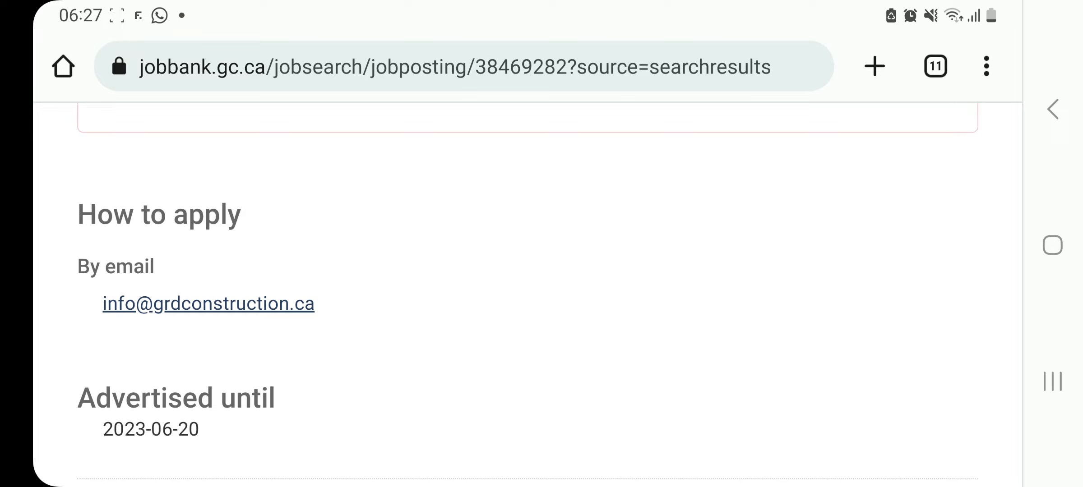
scroll("up", 3)
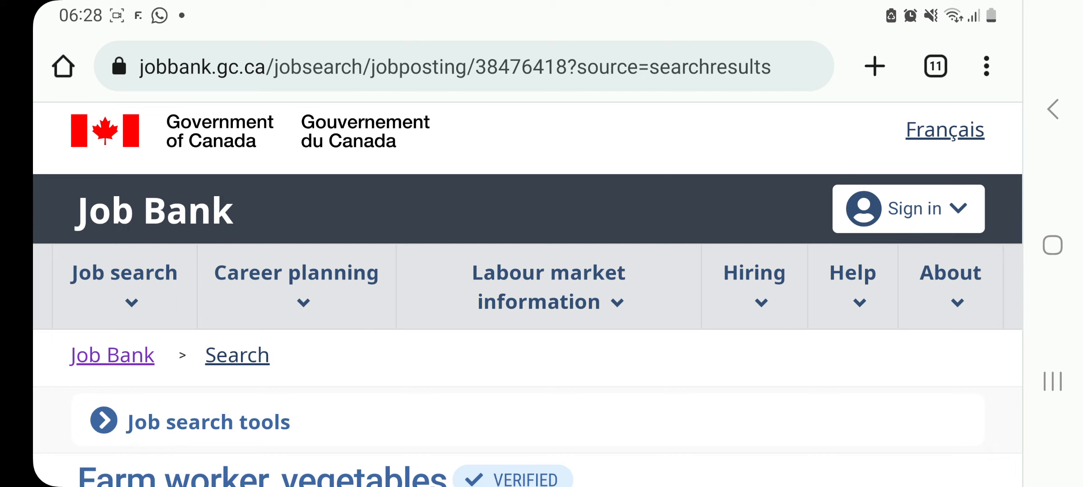
Step: Read the Hemmingford, QC vegetable farm worker posting's overview, tasks and work conditions down to Benefits
scroll("down", 3)
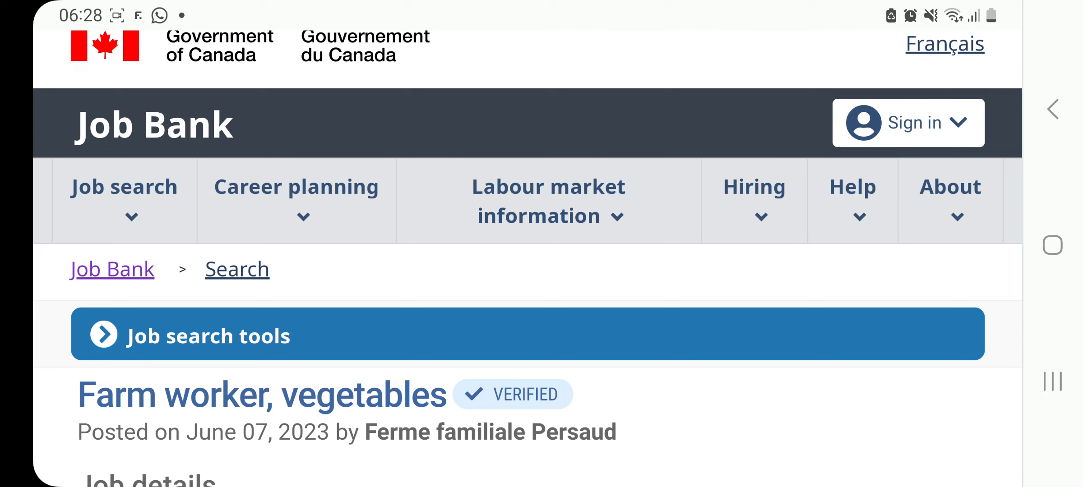
scroll("down", 3)
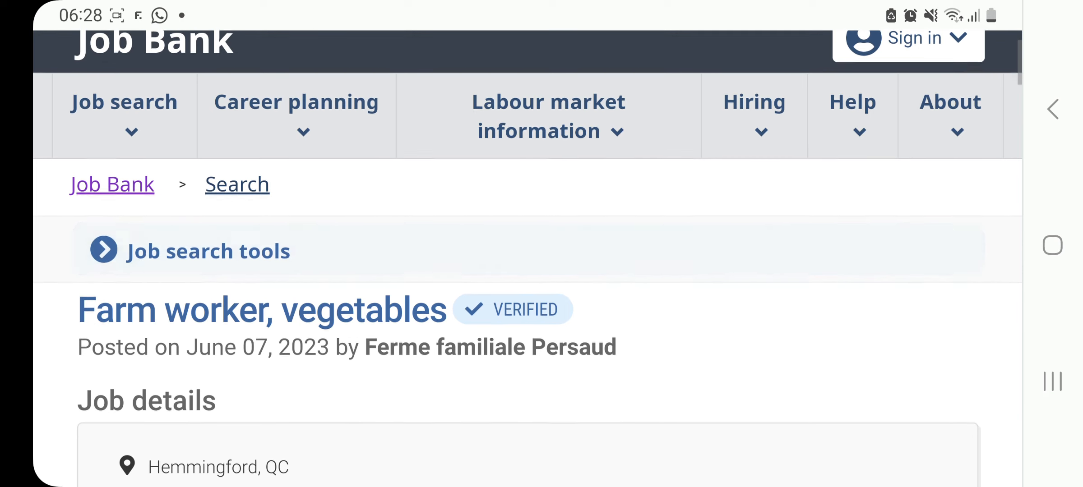
scroll("down", 3)
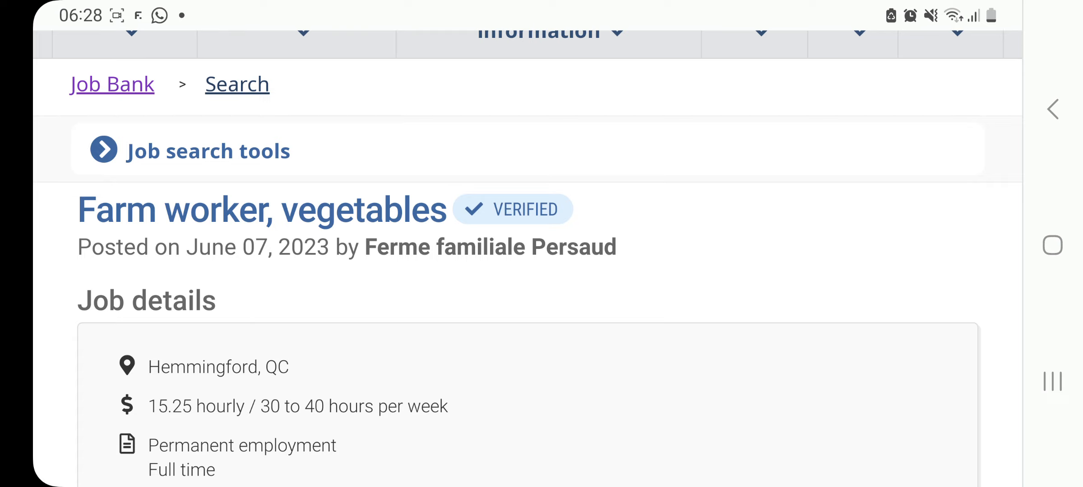
scroll("down", 3)
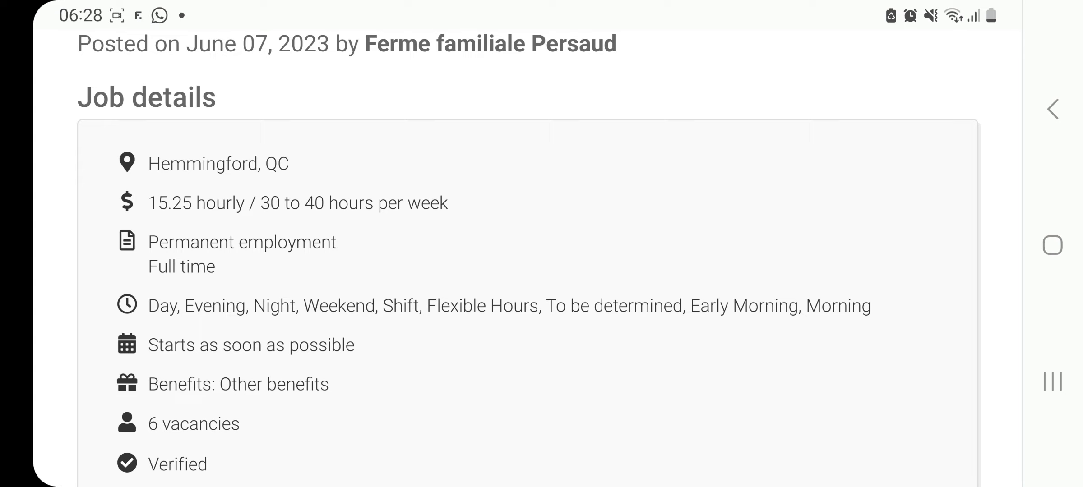
scroll("down", 3)
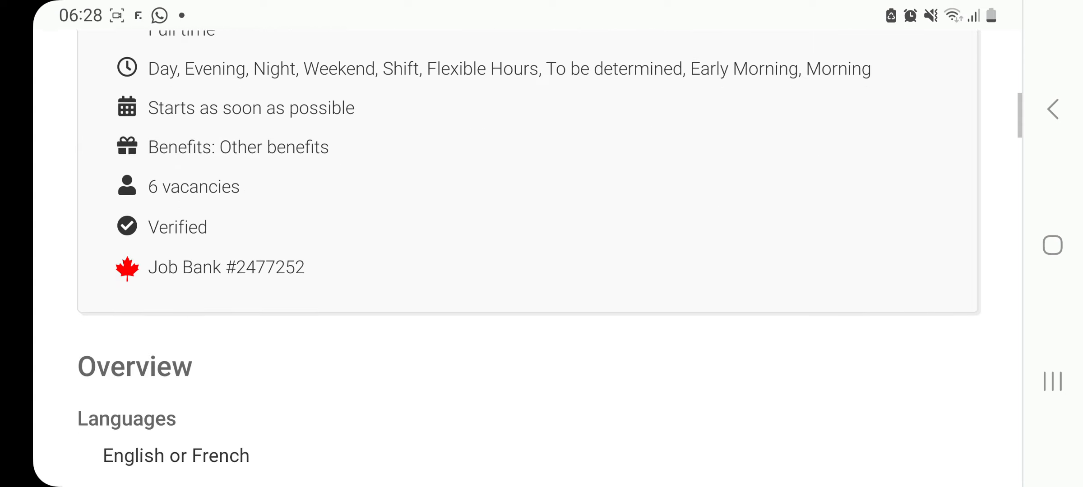
scroll("down", 3)
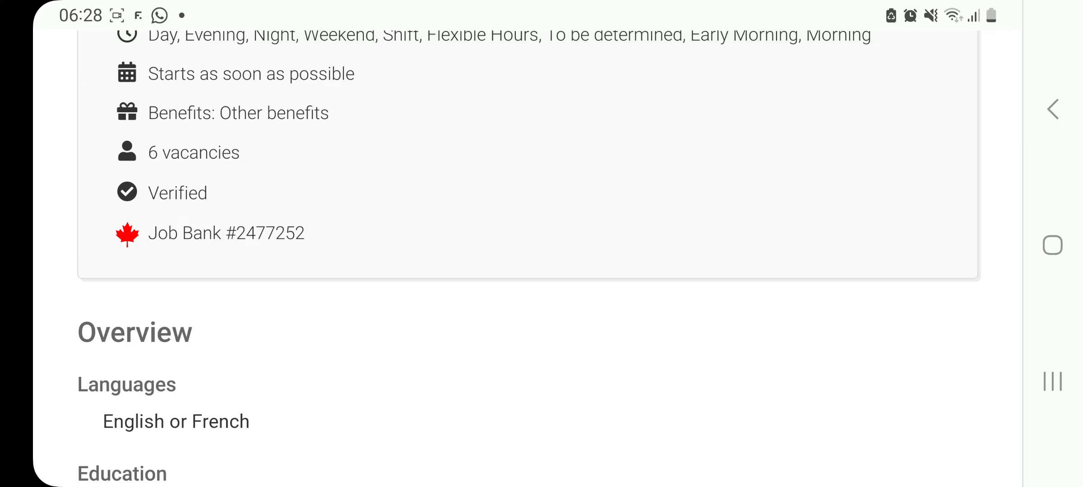
scroll("down", 3)
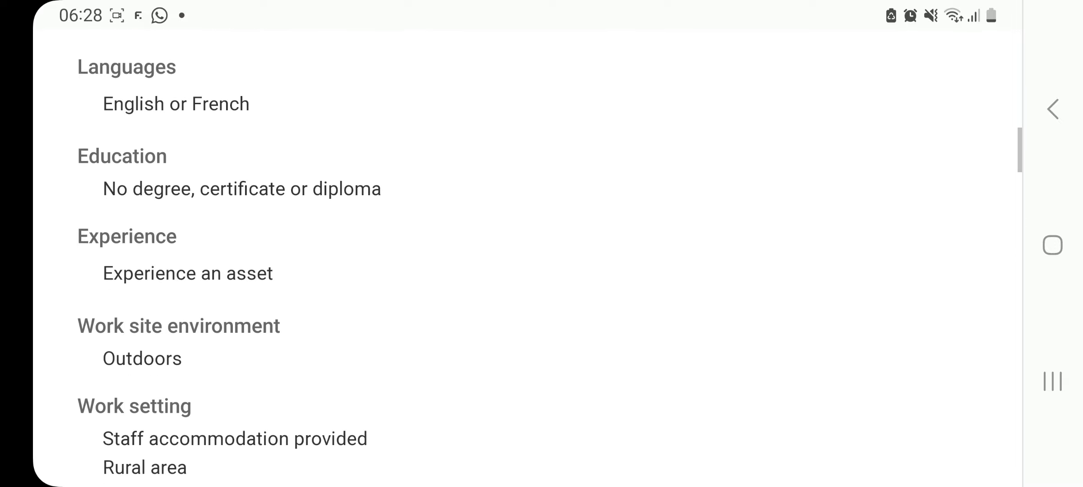
scroll("down", 3)
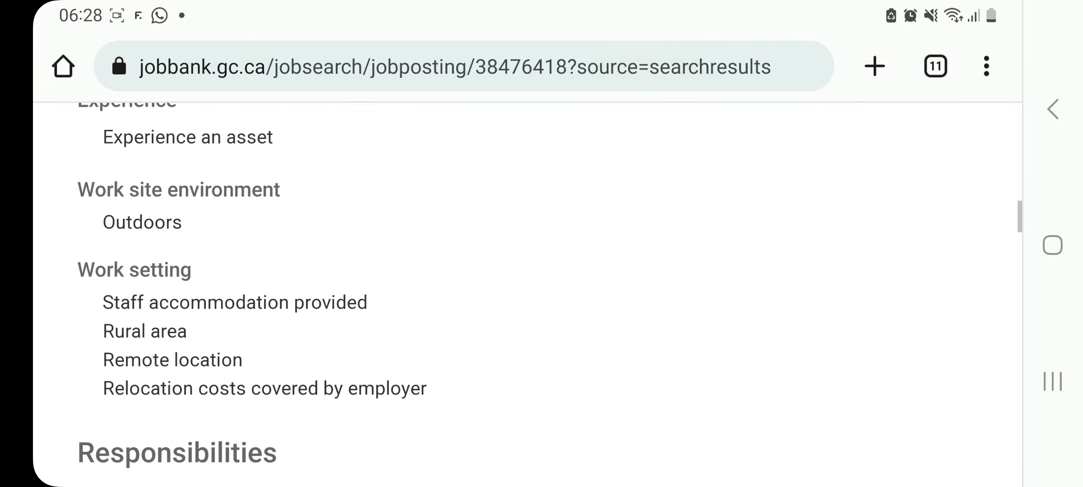
scroll("up", 3)
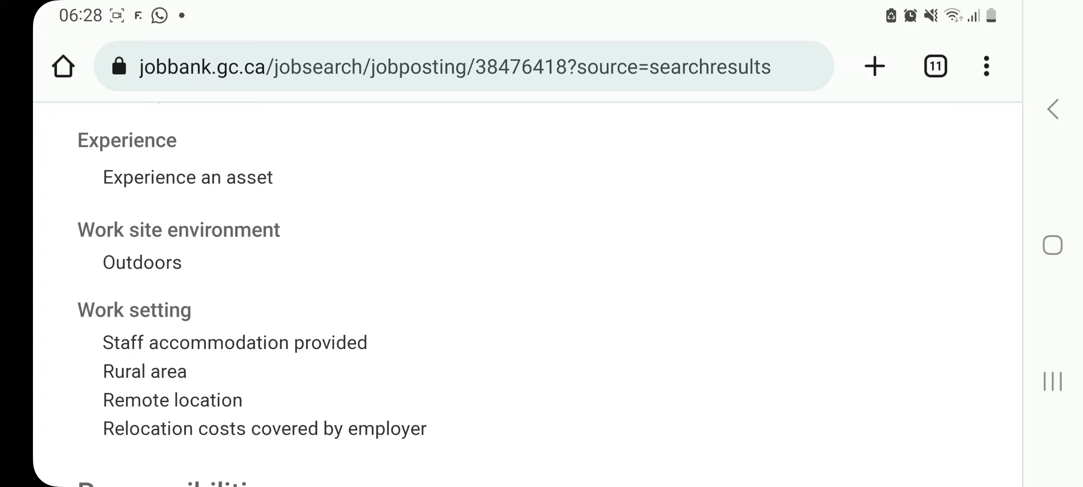
scroll("down", 3)
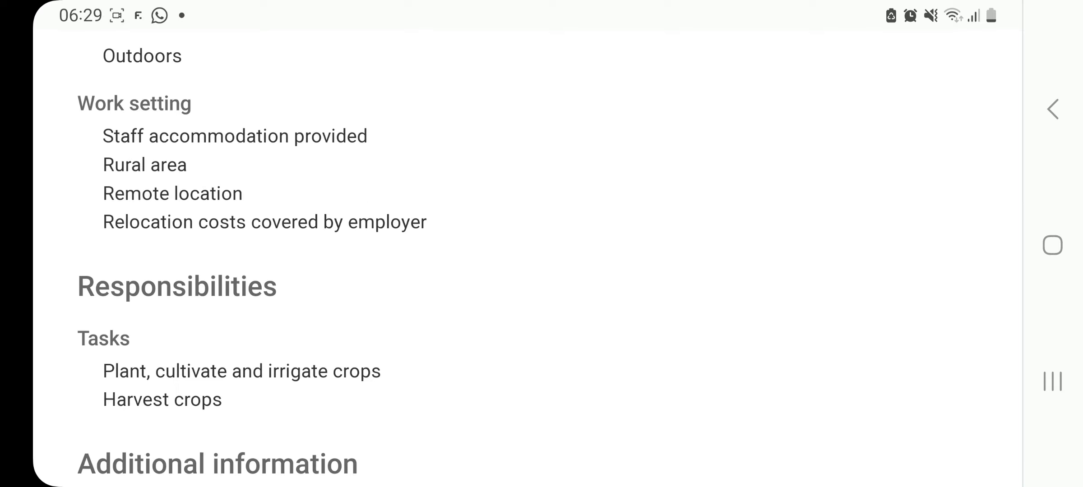
scroll("down", 3)
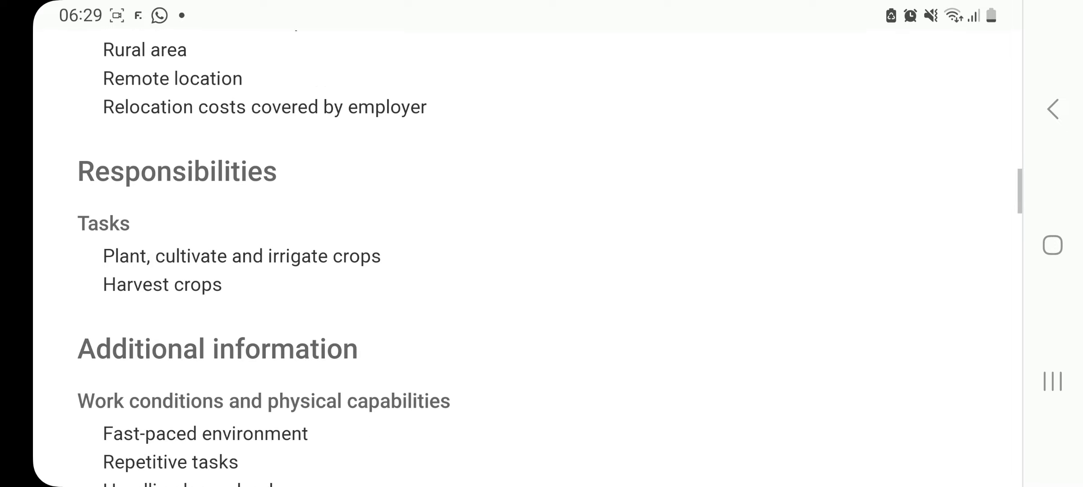
scroll("down", 3)
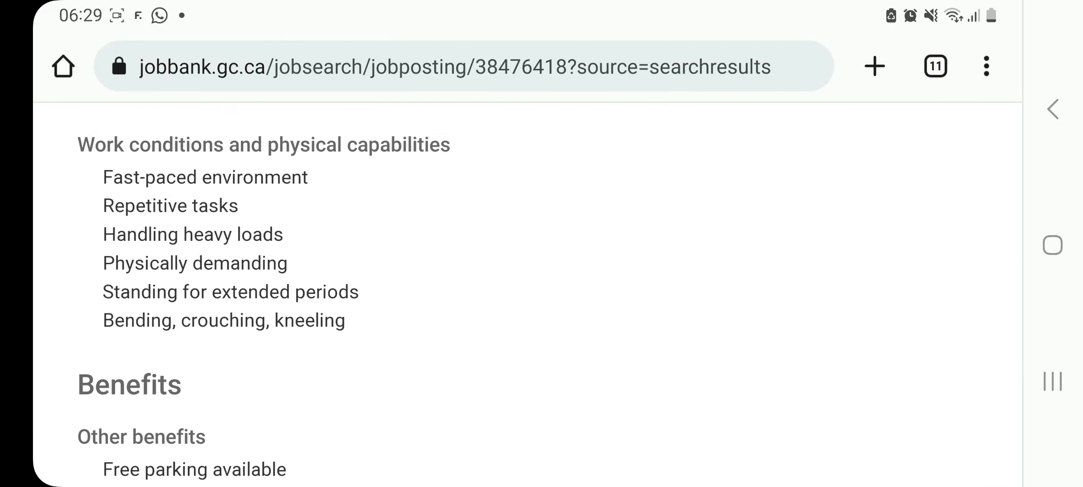
scroll("down", 3)
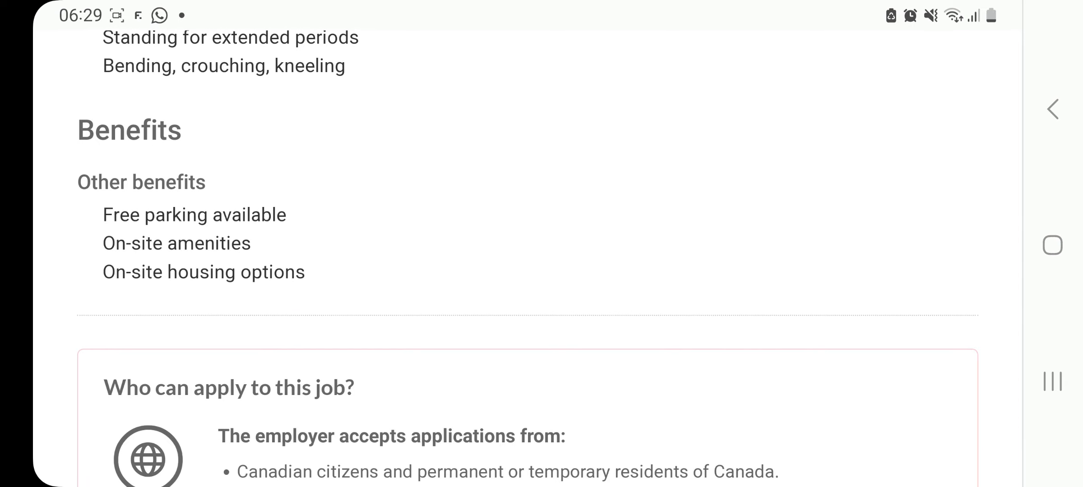
Step: Scroll past Benefits to the 'Who can apply' box and the email how-to-apply method
scroll("down", 3)
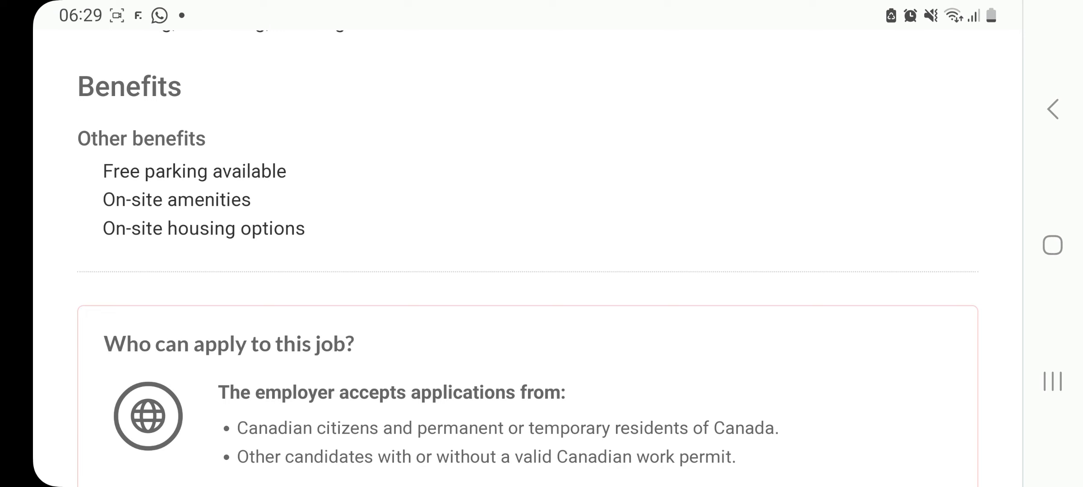
scroll("down", 3)
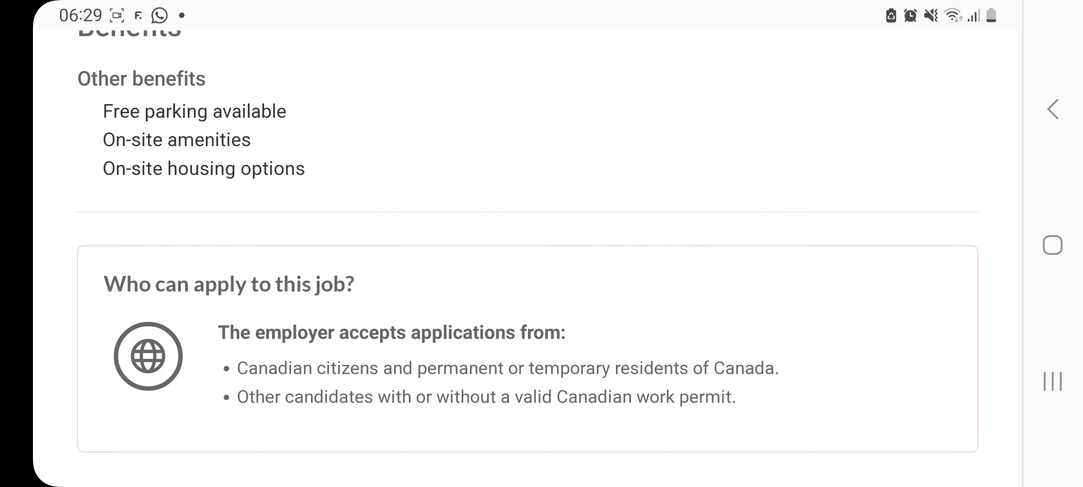
scroll("down", 3)
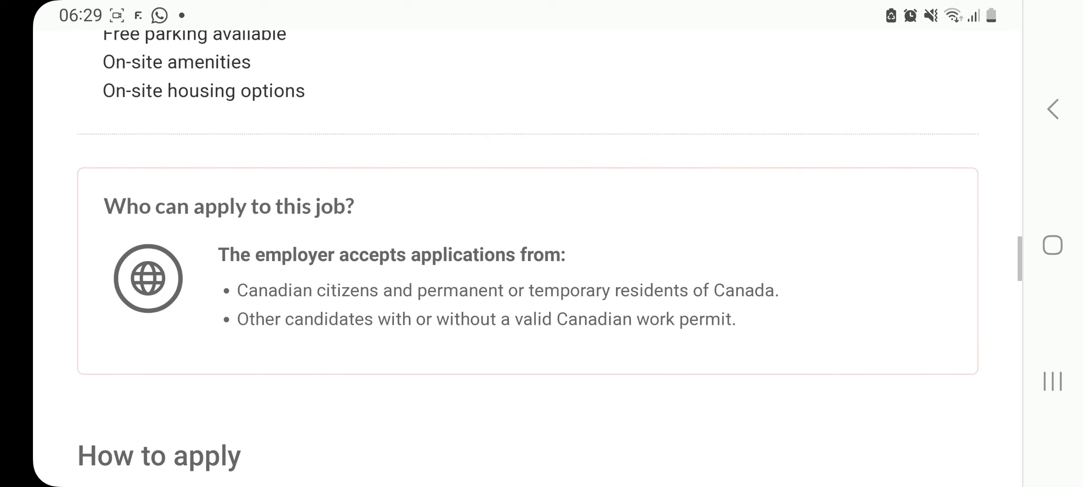
scroll("down", 3)
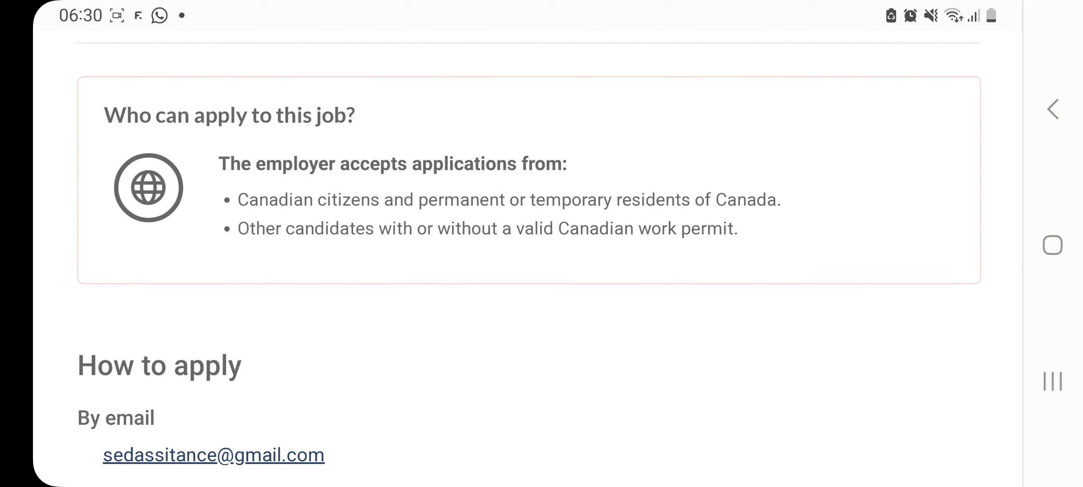
Step: Read the Splendid Art Ltd. Esthetician posting in Pickering, ON through tasks to who can apply
scroll("down", 3)
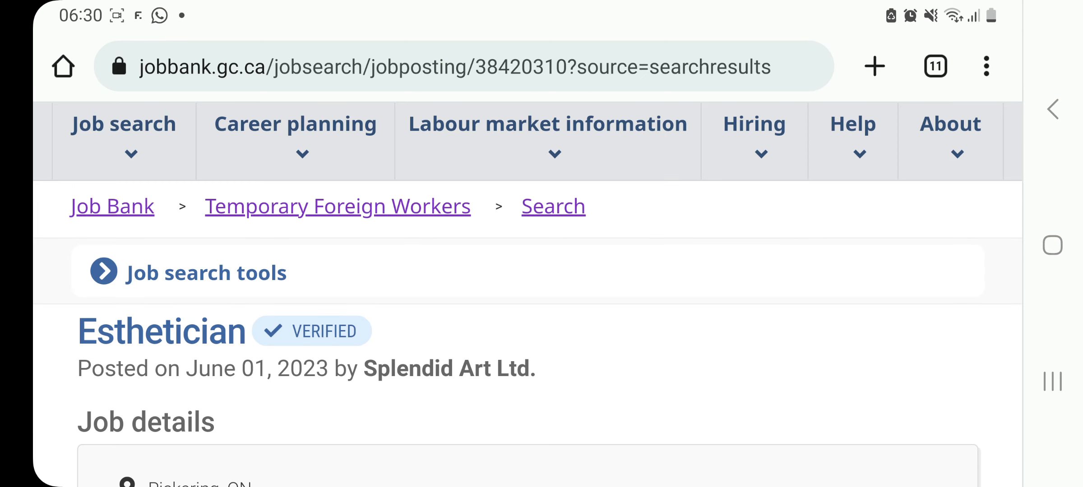
scroll("down", 3)
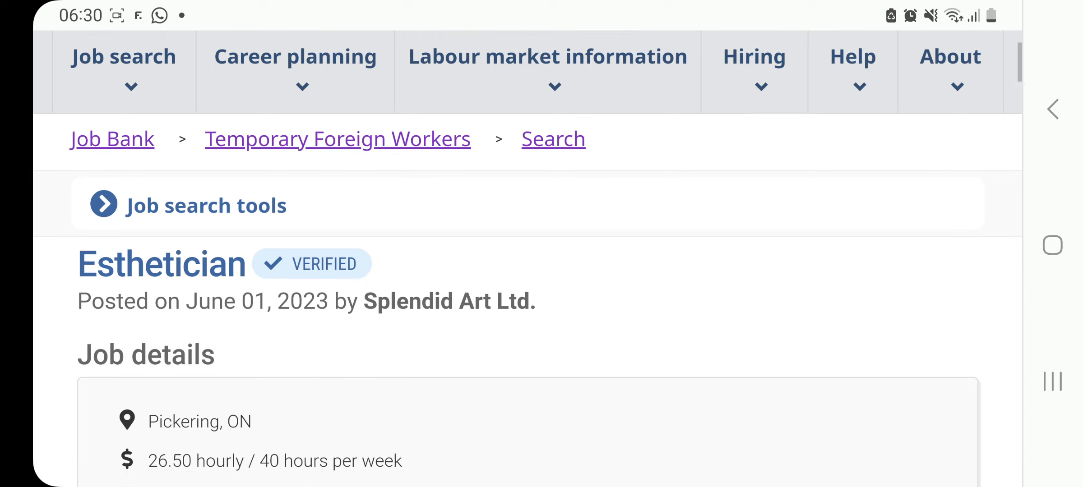
scroll("down", 3)
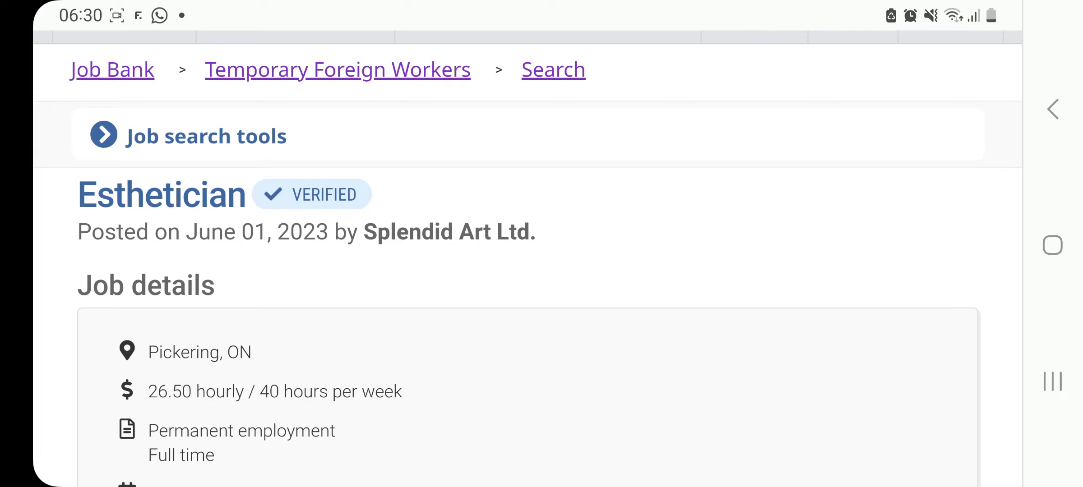
scroll("down", 3)
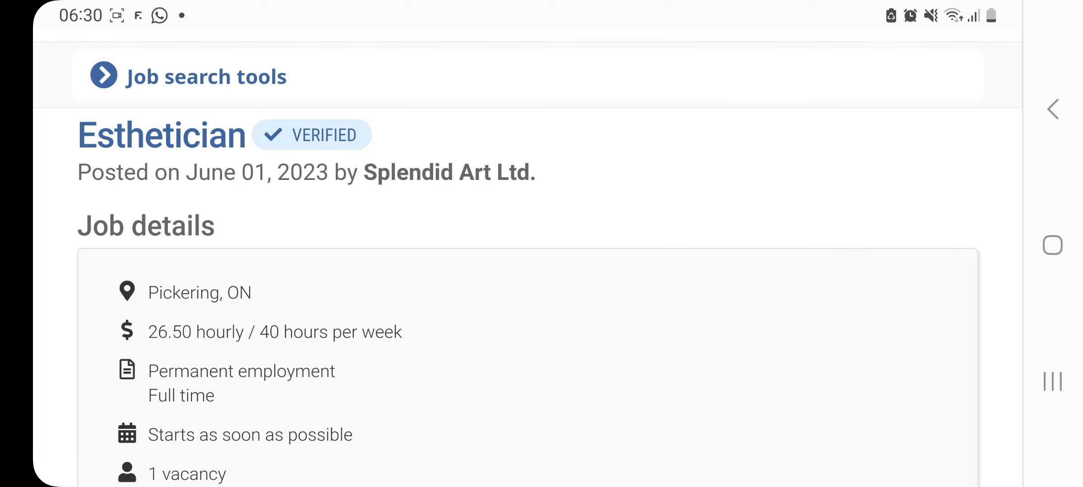
scroll("down", 3)
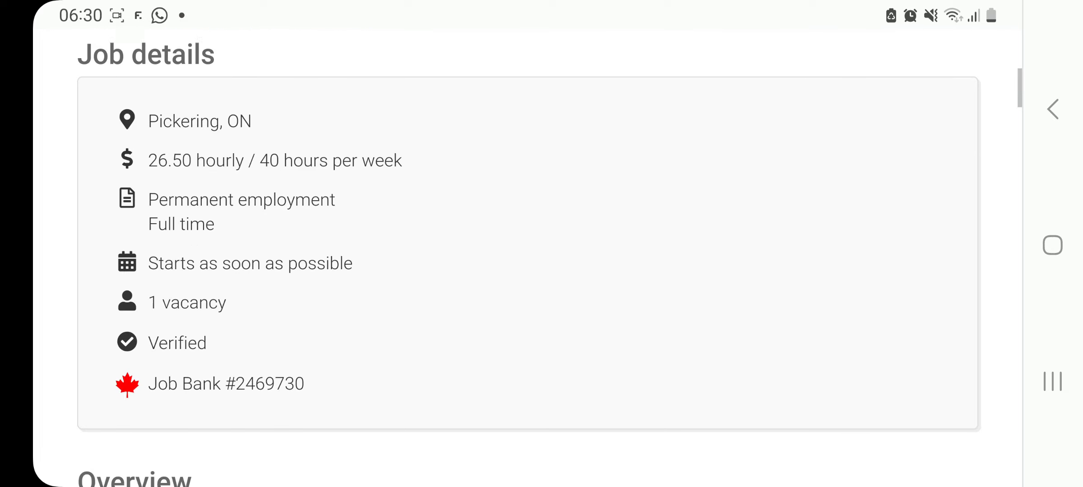
scroll("down", 3)
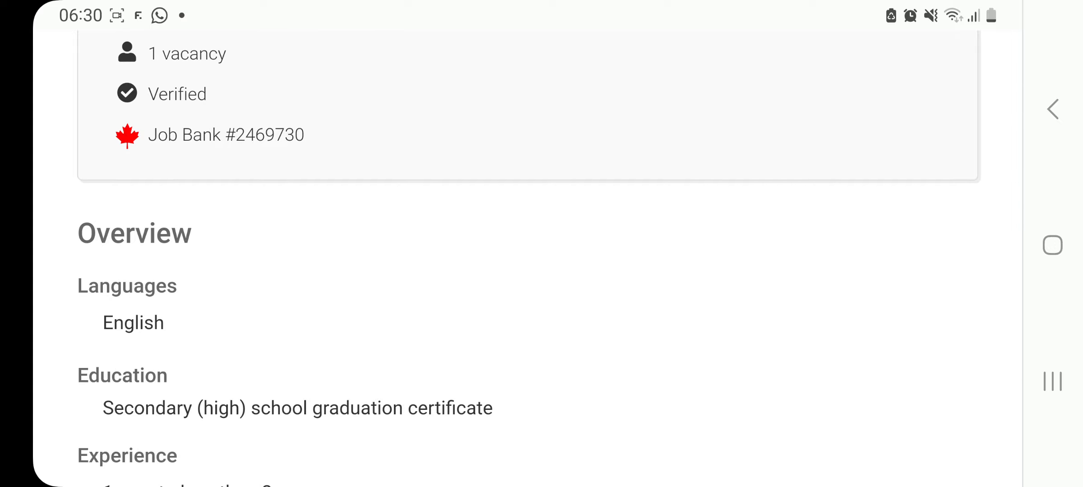
scroll("down", 3)
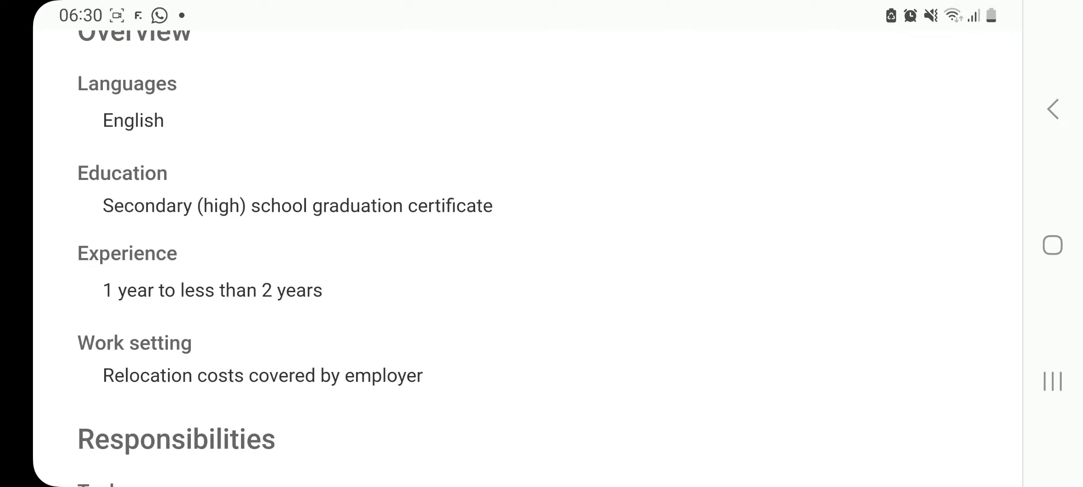
scroll("down", 3)
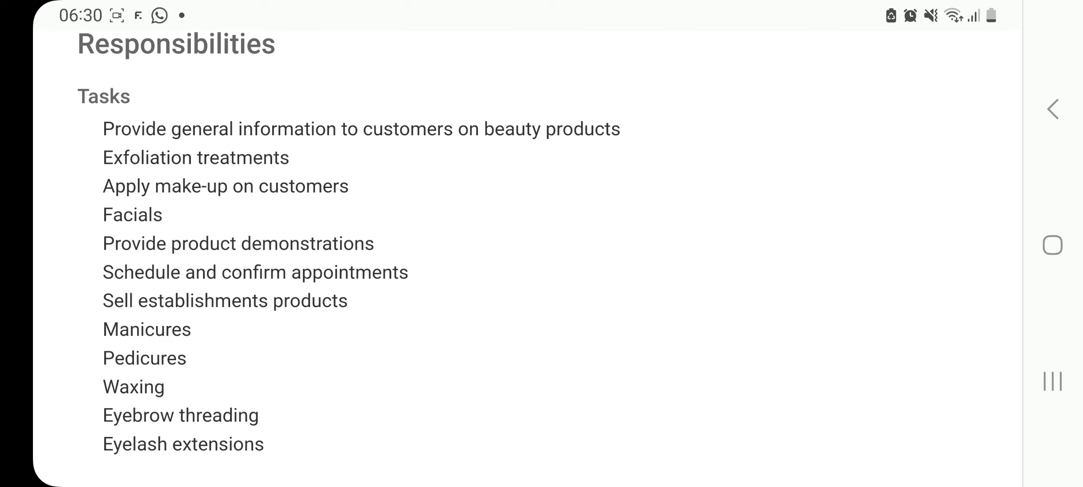
scroll("down", 3)
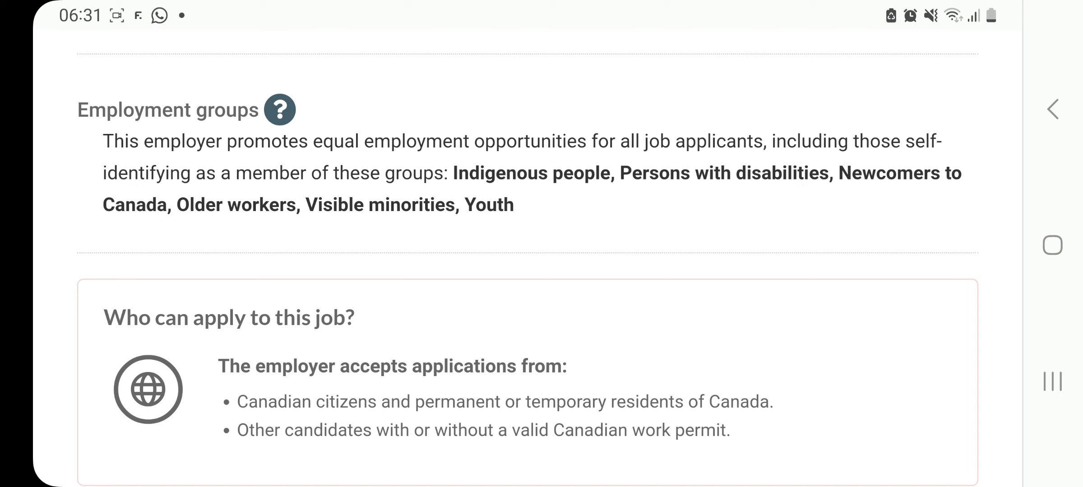
scroll("down", 3)
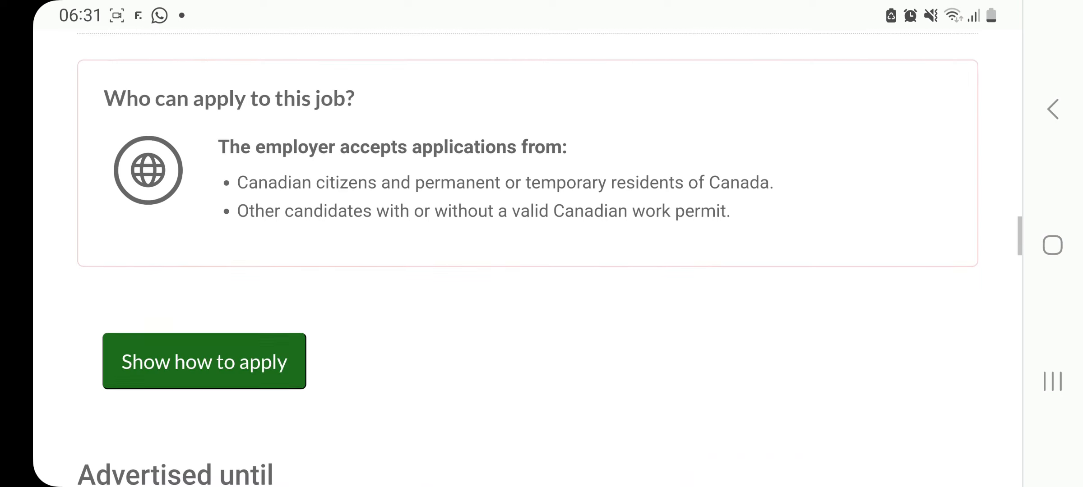
Step: Reveal the Esthetician posting's email, Pickering mailing address and in-person visiting hours
left_click(205, 361)
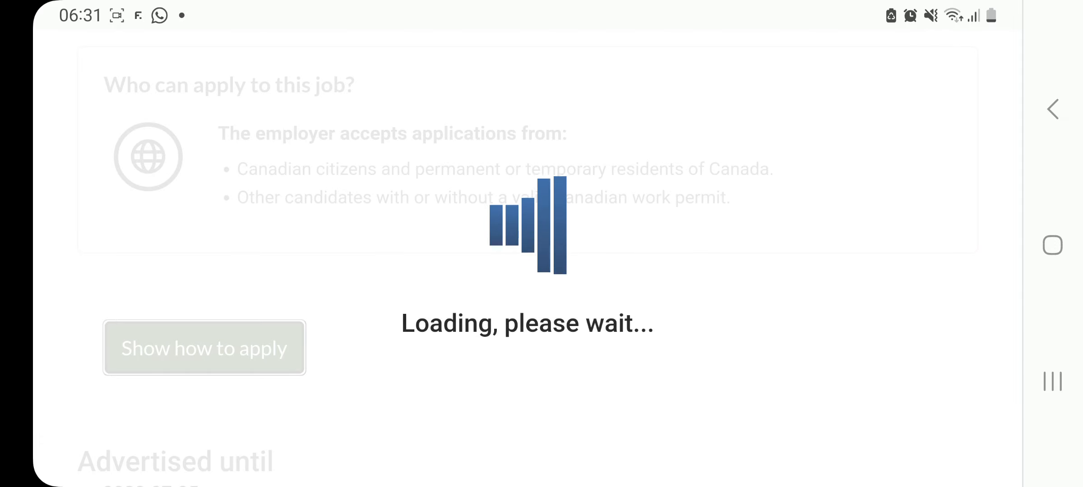
left_click(205, 348)
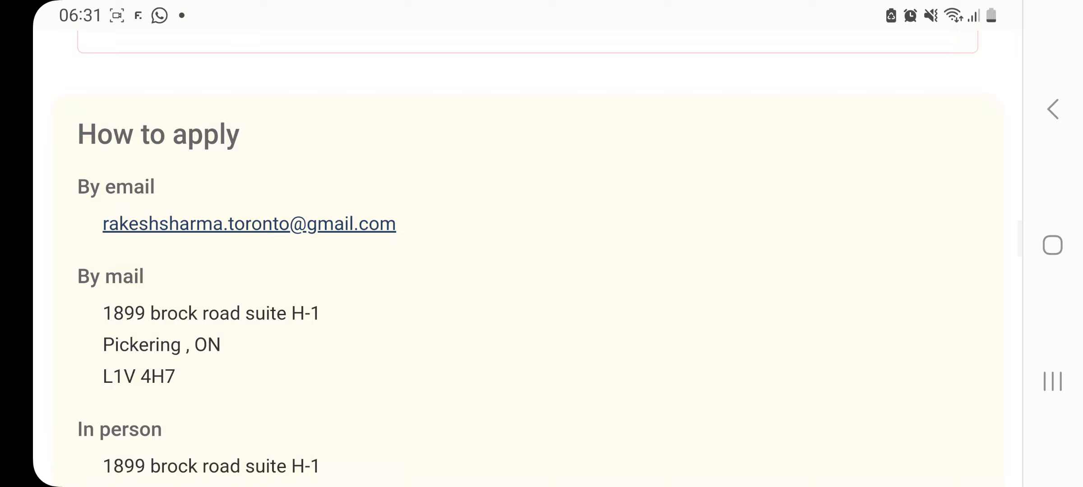
scroll("down", 3)
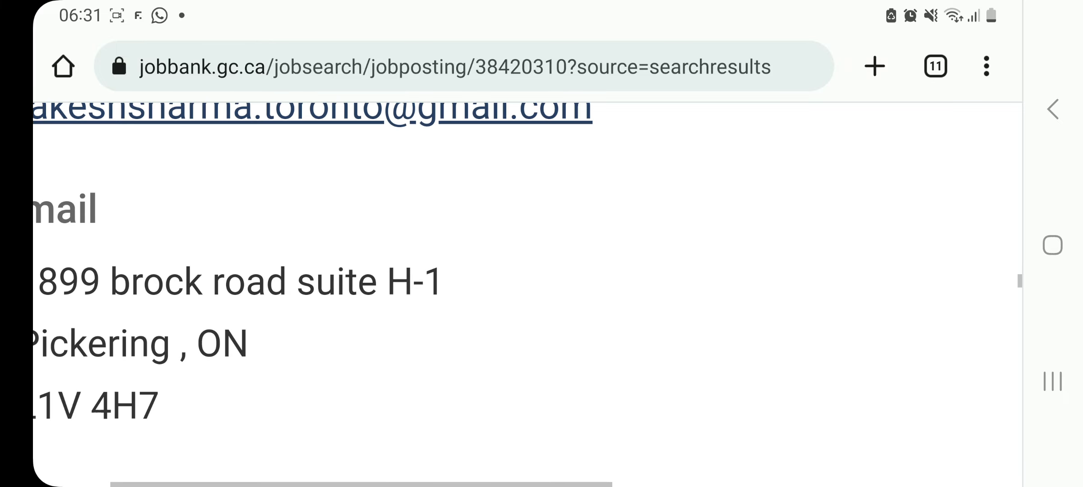
scroll("down", 3)
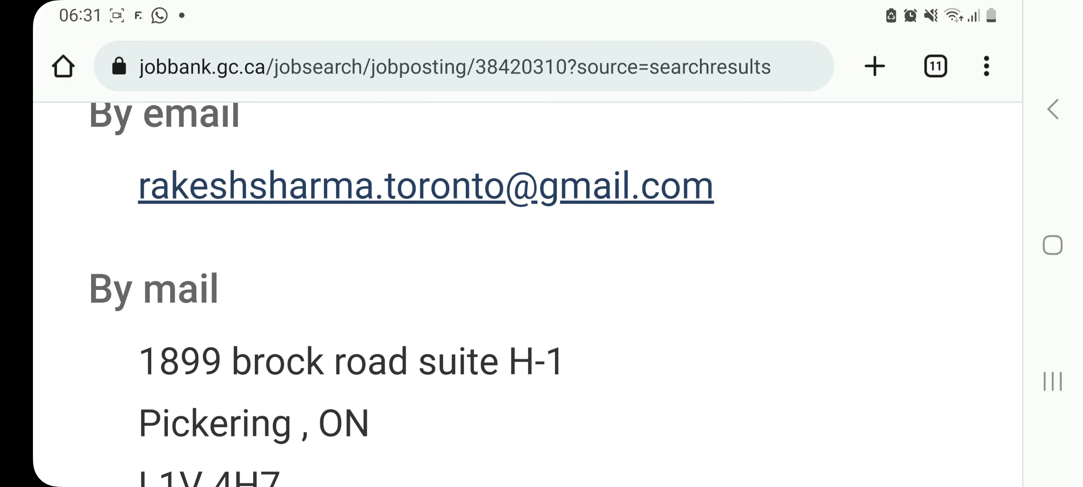
scroll("down", 3)
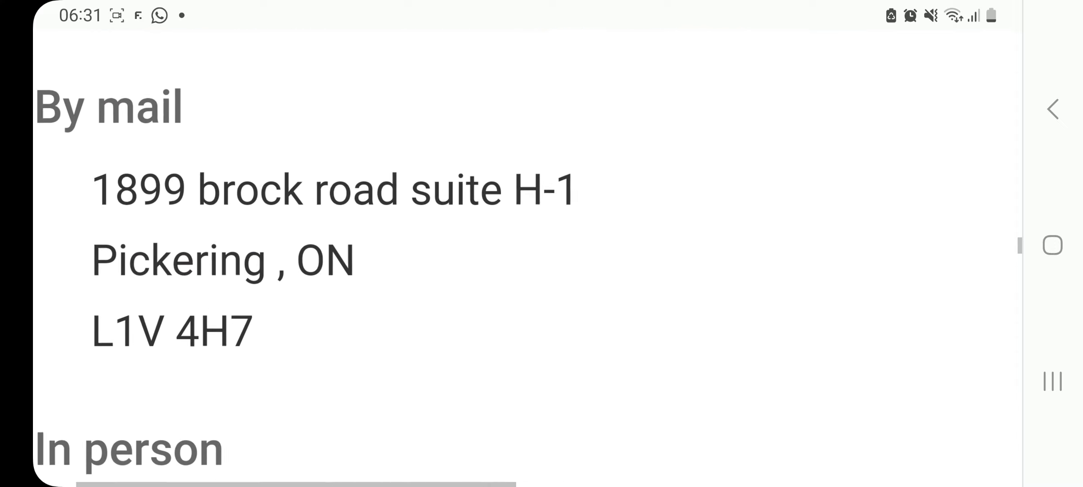
scroll("down", 3)
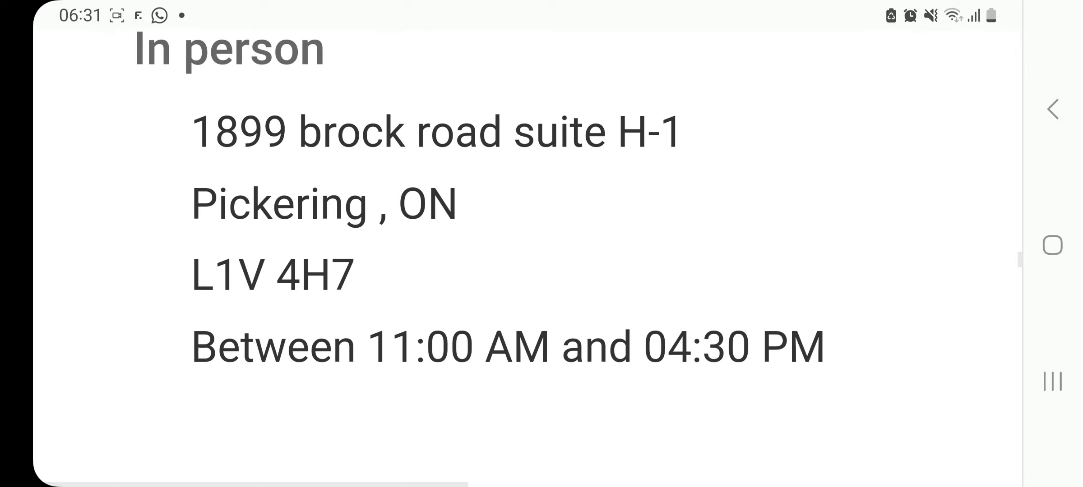
scroll("down", 3)
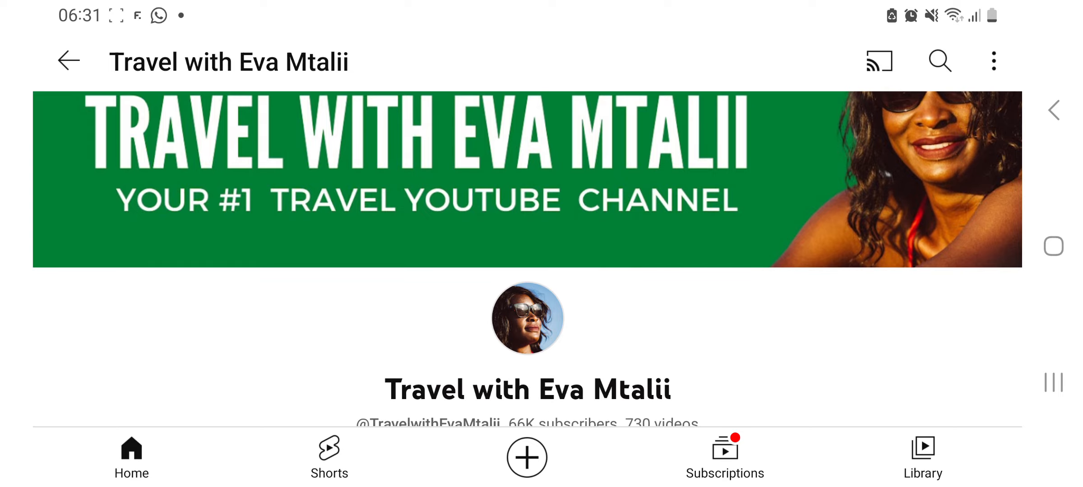
scroll("down", 3)
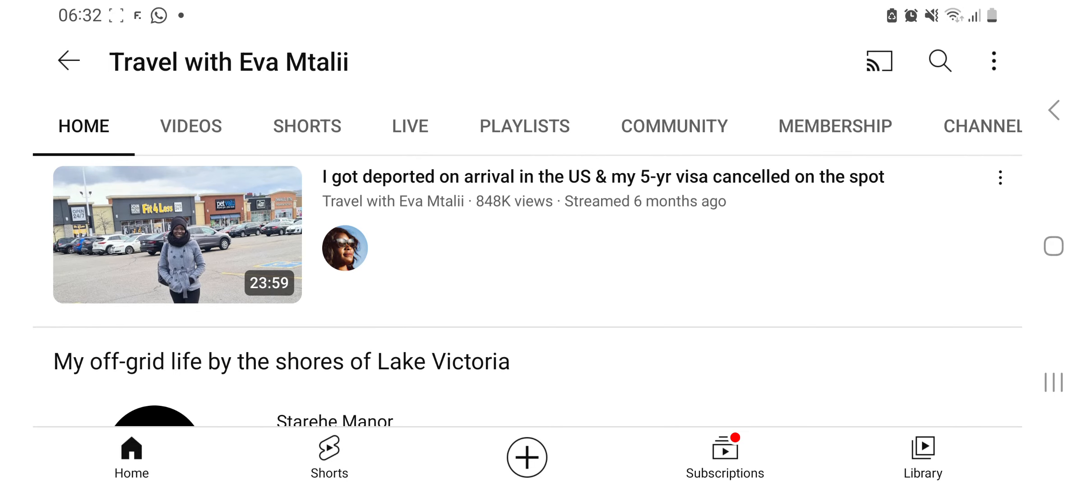
left_click(192, 125)
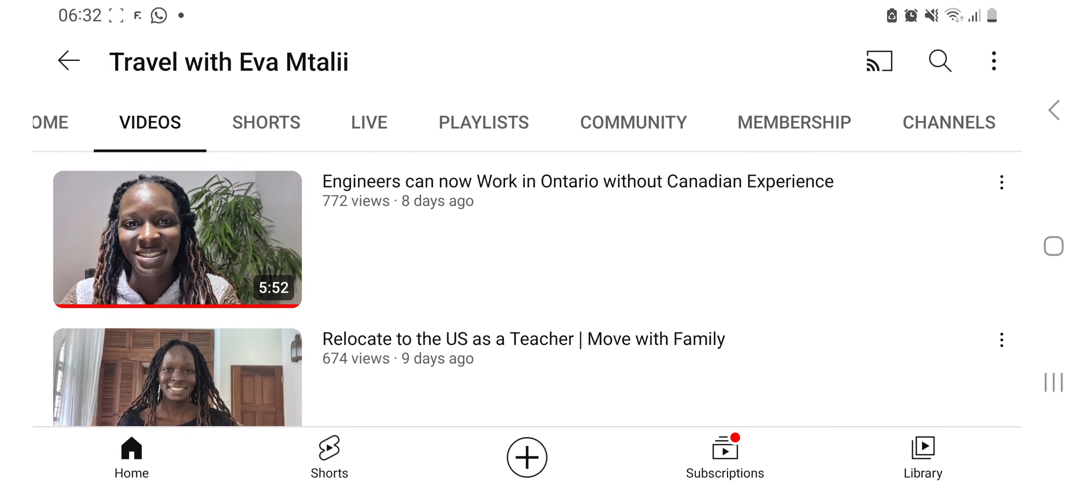
left_click(83, 123)
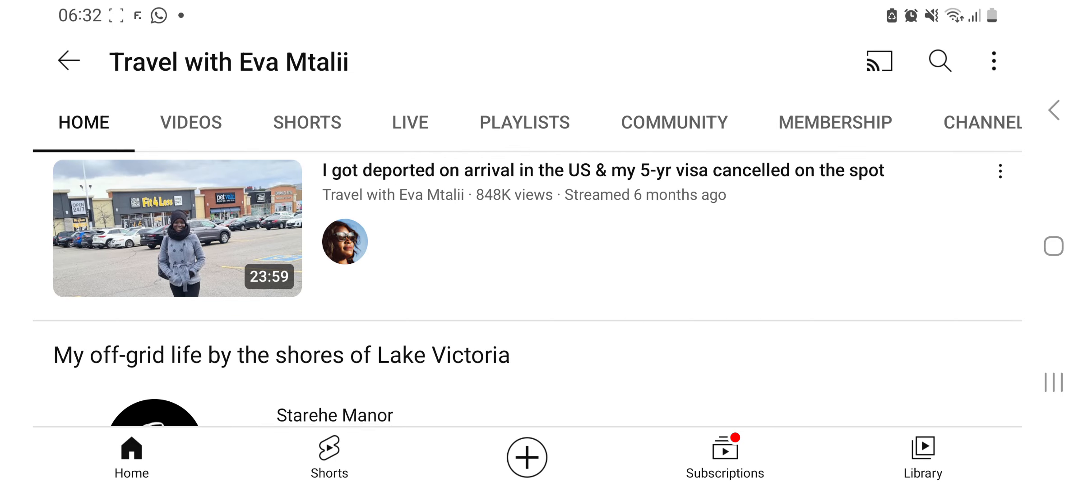
scroll("down", 3)
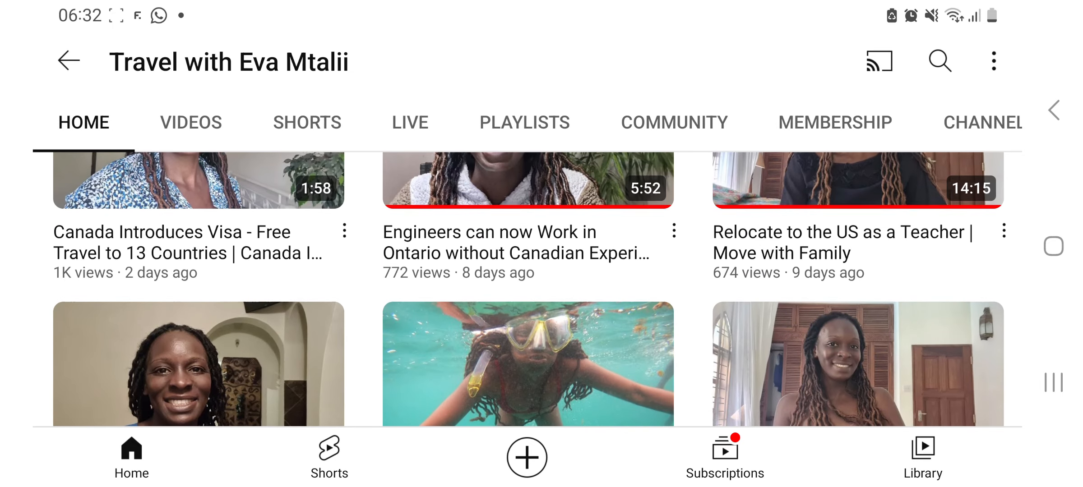
scroll("down", 3)
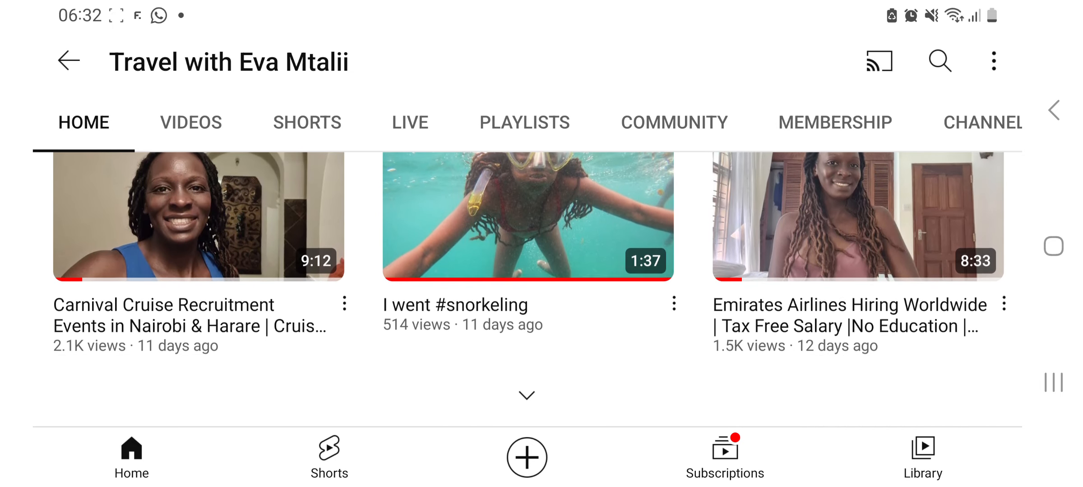
scroll("down", 3)
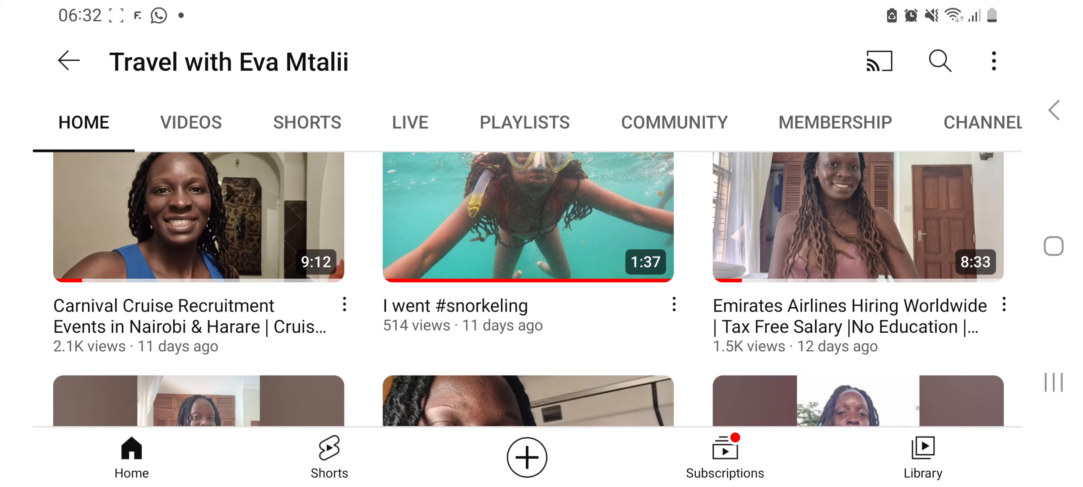
scroll("down", 3)
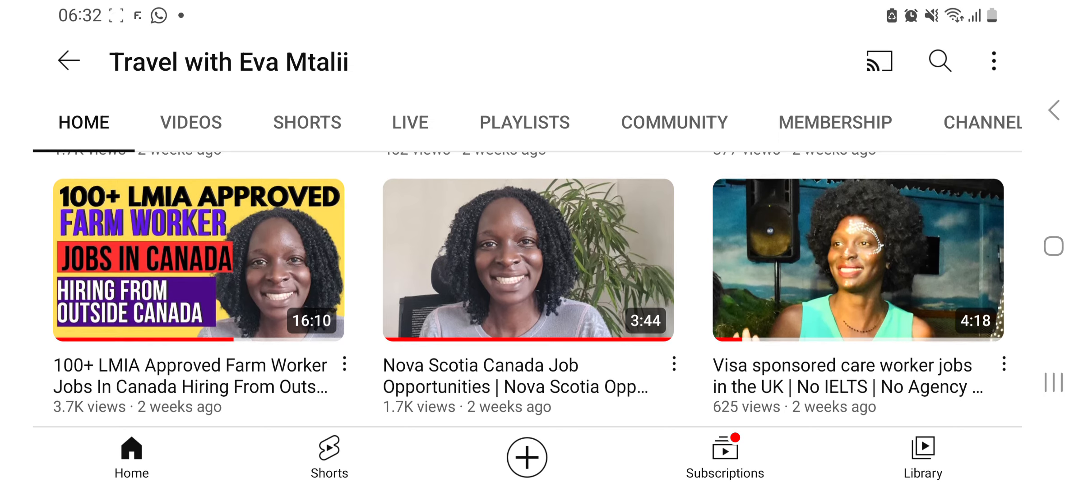
scroll("down", 3)
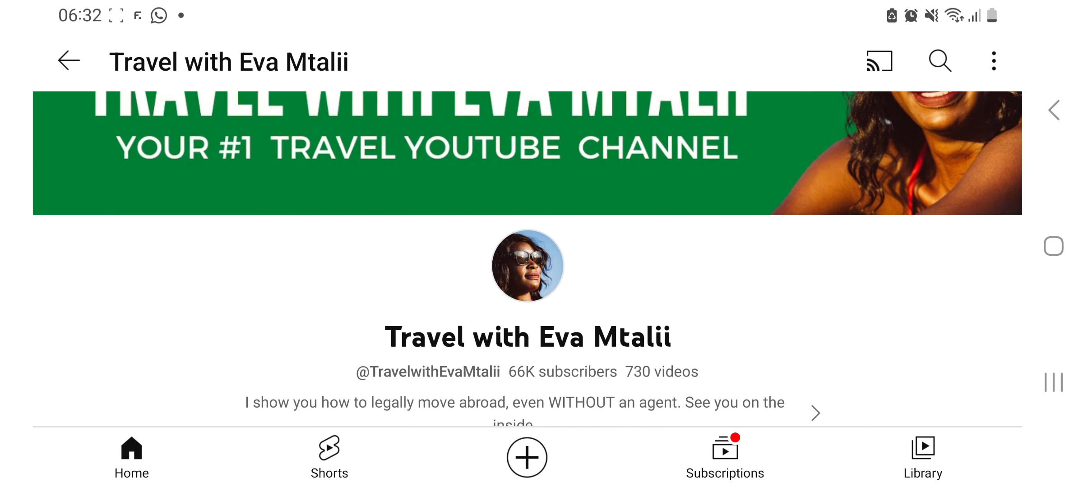
scroll("down", 3)
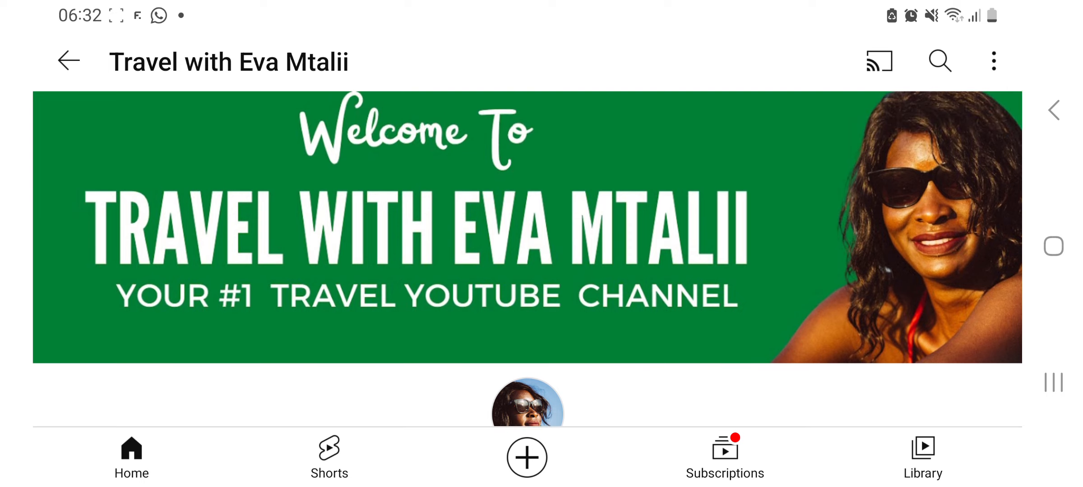